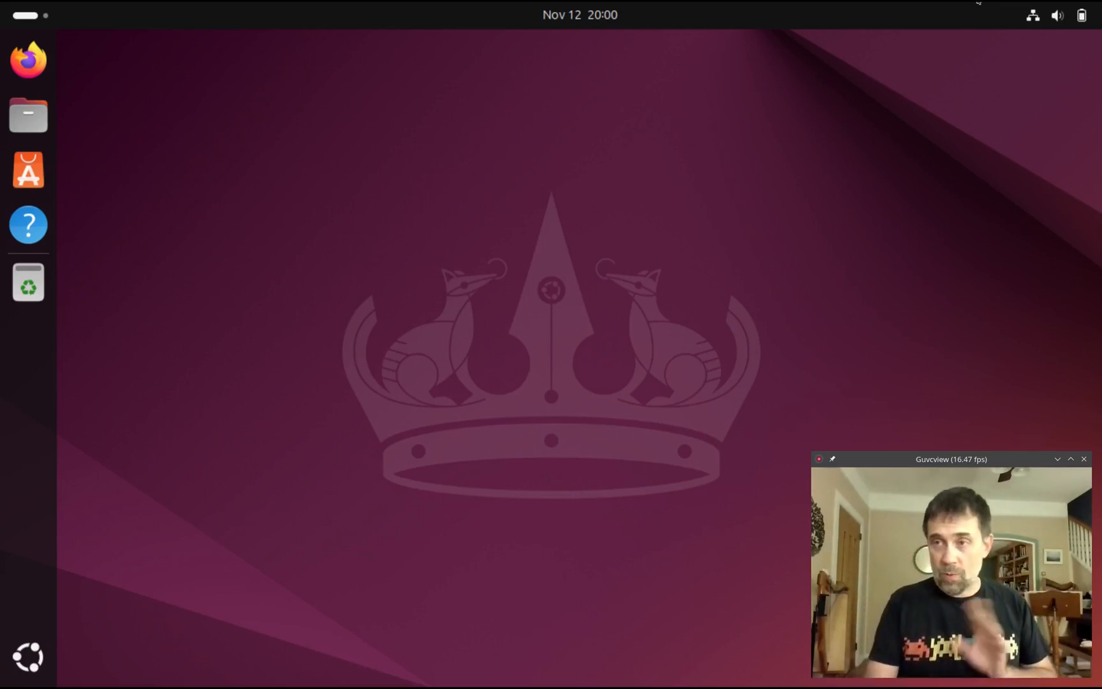
Shut down Ubuntu from the system menu's Power Off choices
{"action": "left_click", "coordinate": [1057, 15]}
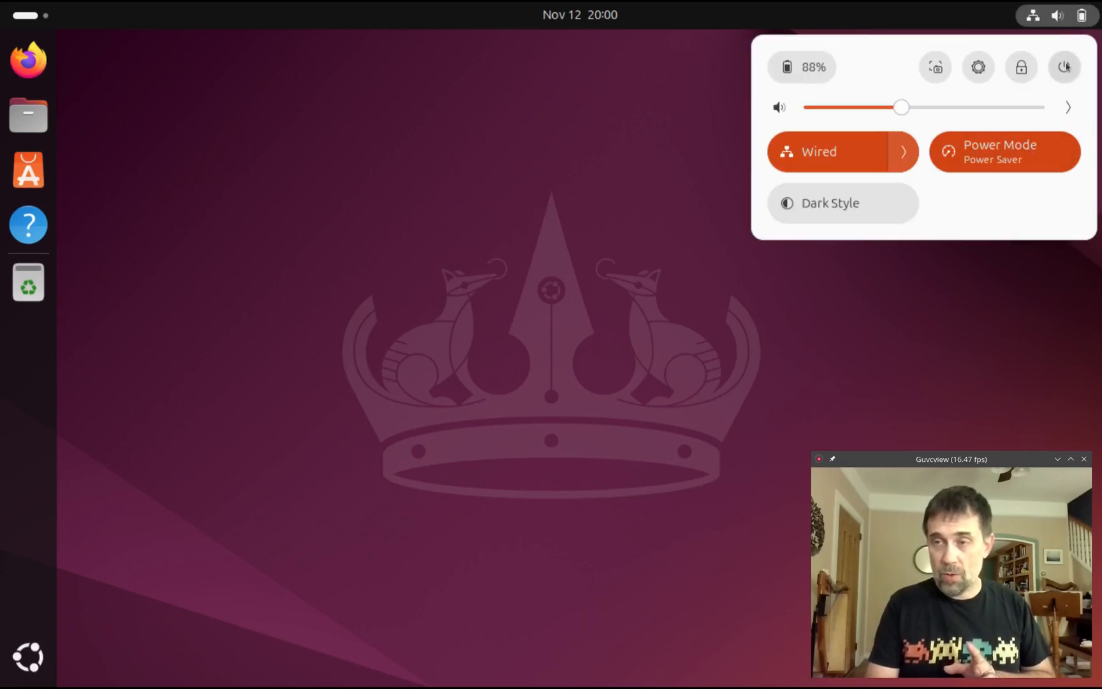
{"action": "left_click", "coordinate": [1063, 66]}
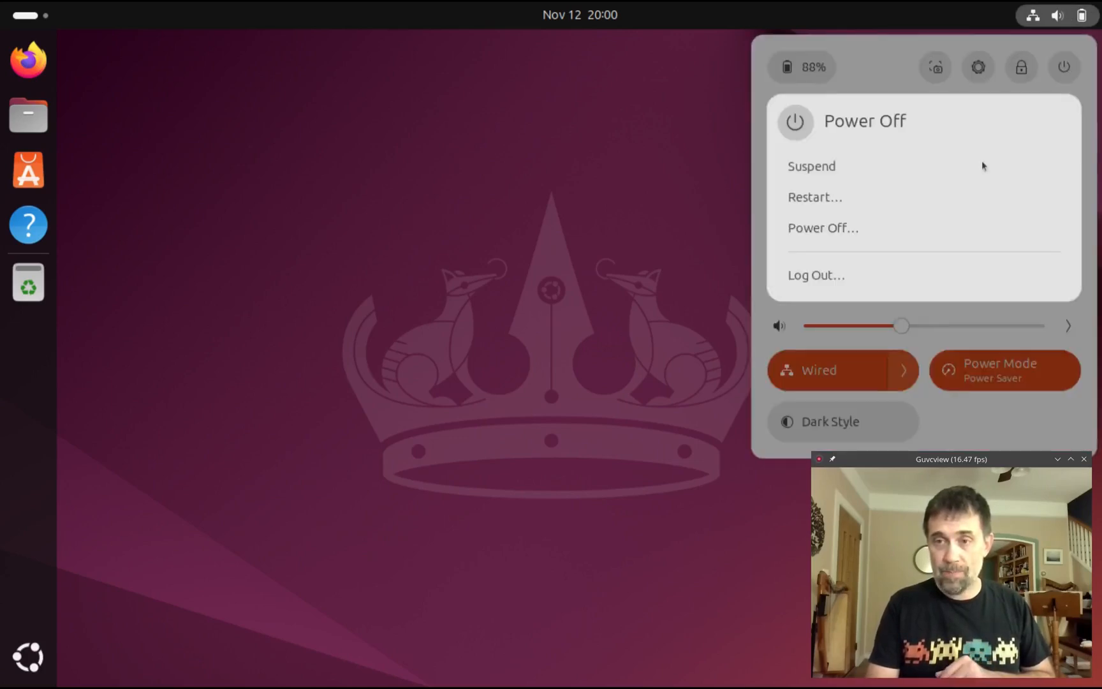
{"action": "left_click", "coordinate": [823, 228]}
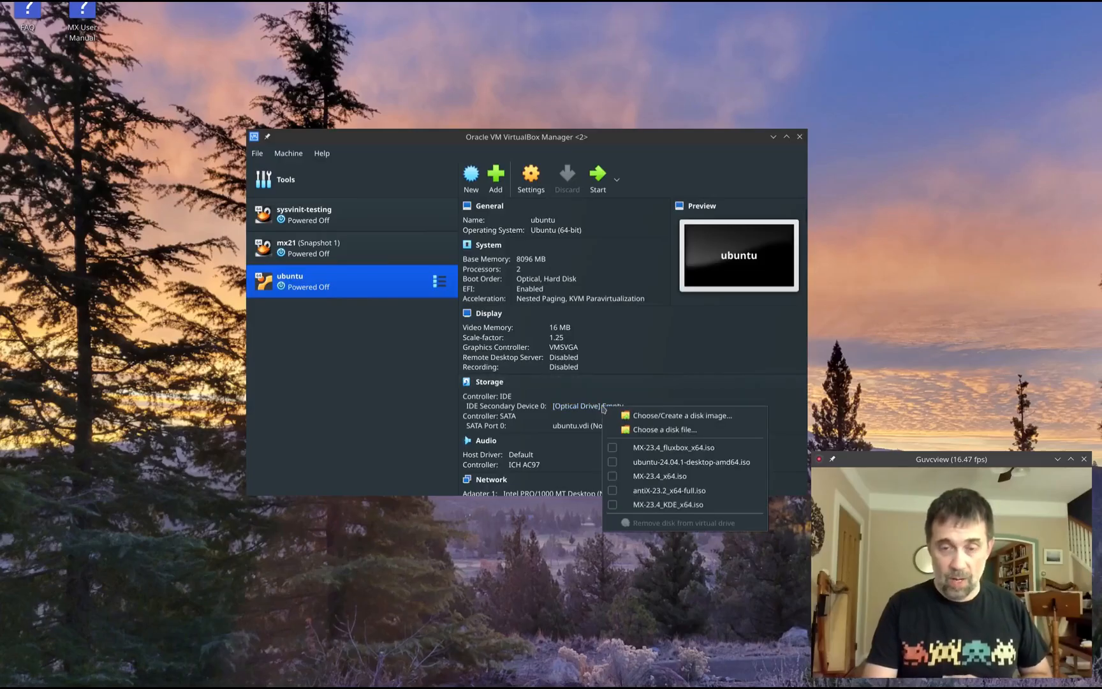
{"action": "mouse_move", "coordinate": [658, 476]}
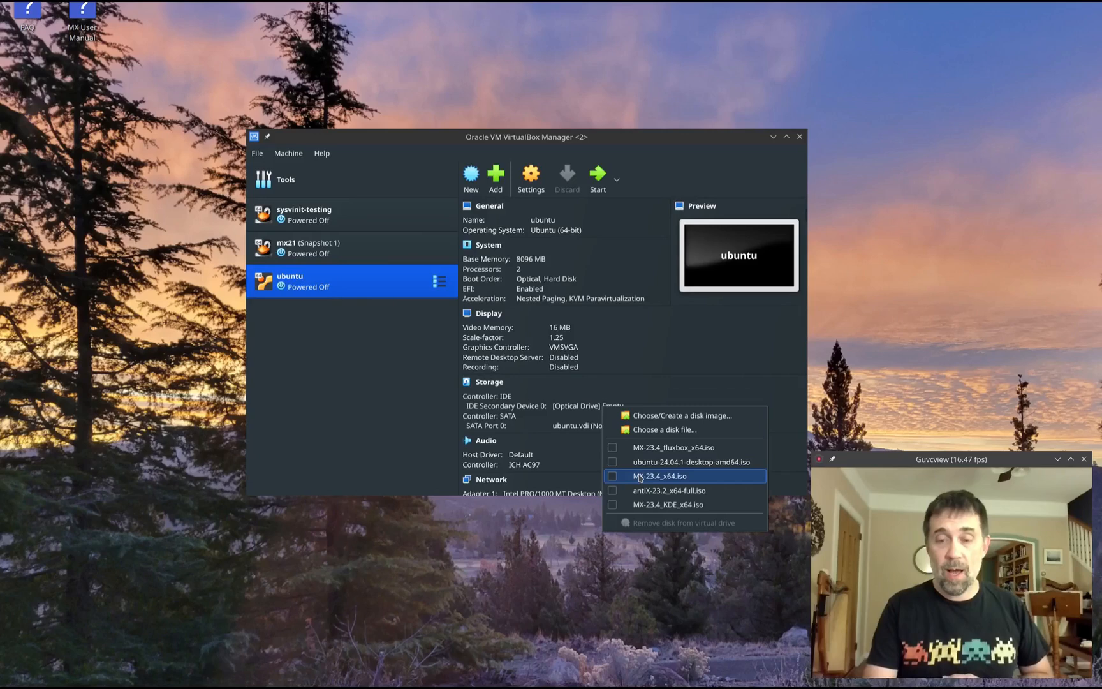
Insert MX-23.4_x64.iso into the ubuntu VM's optical drive and start the VM
{"action": "left_click", "coordinate": [659, 476]}
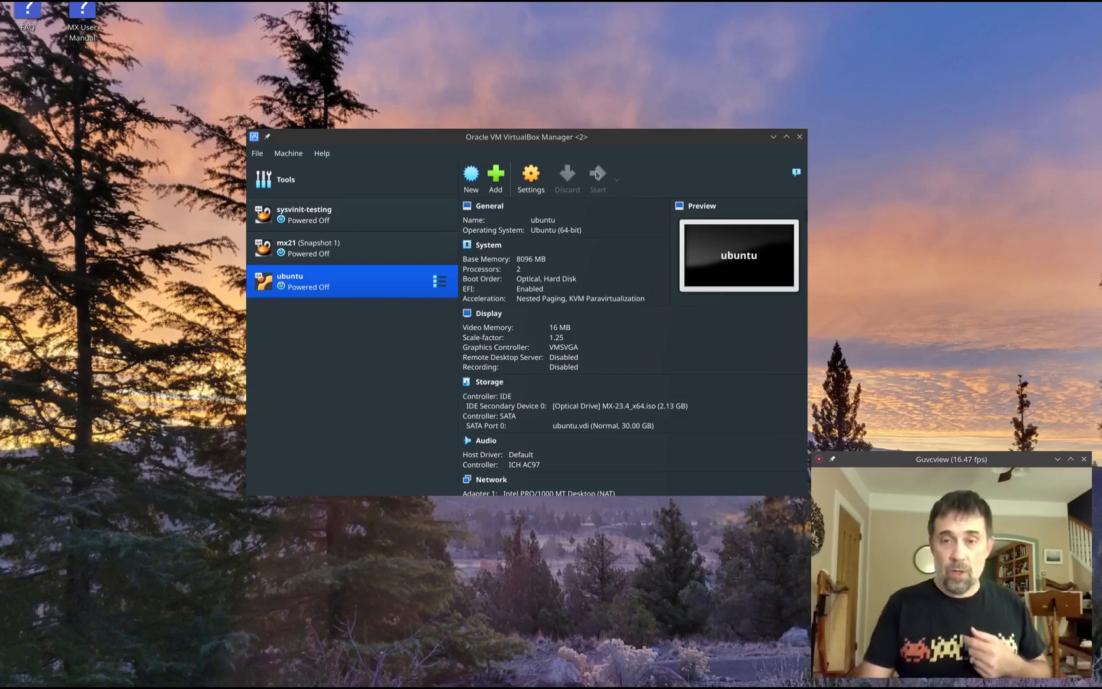
{"action": "left_click", "coordinate": [597, 180]}
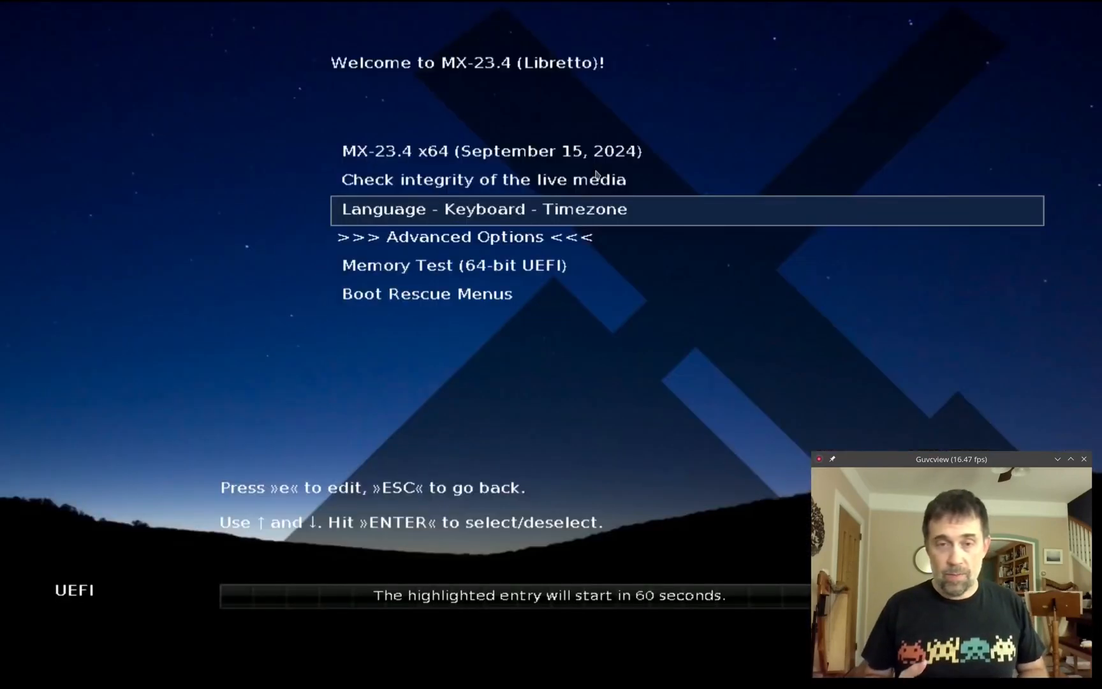
Reach Advanced Options in the MX live boot menu and list the Persistence option choices
{"action": "key", "text": "Up"}
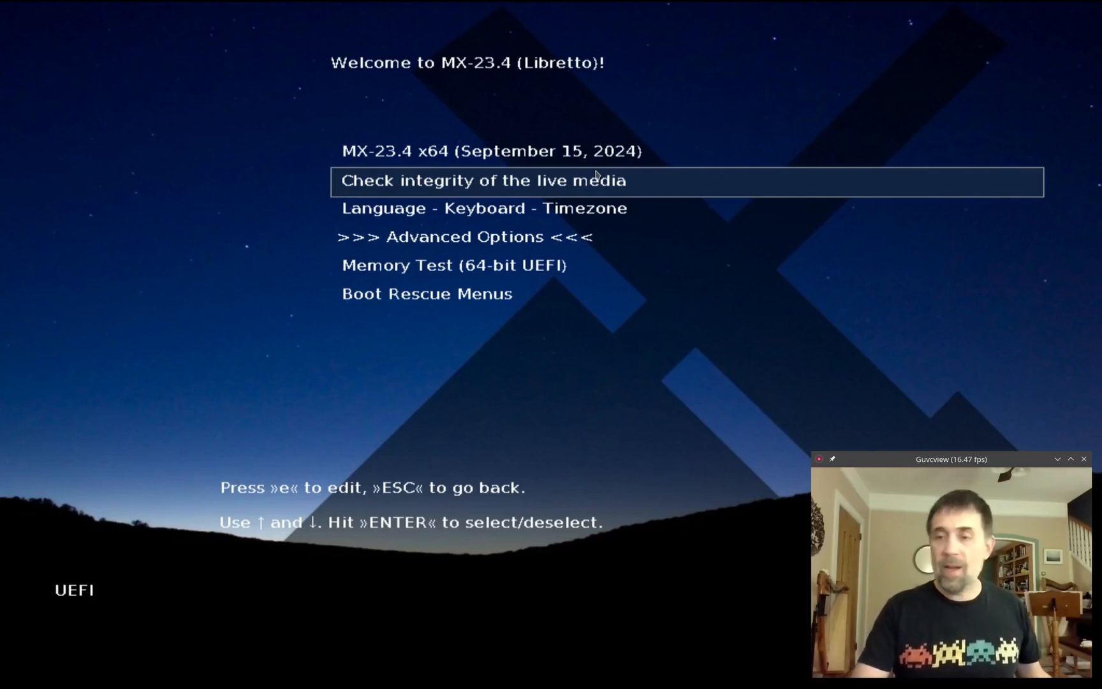
{"action": "key", "text": "Down"}
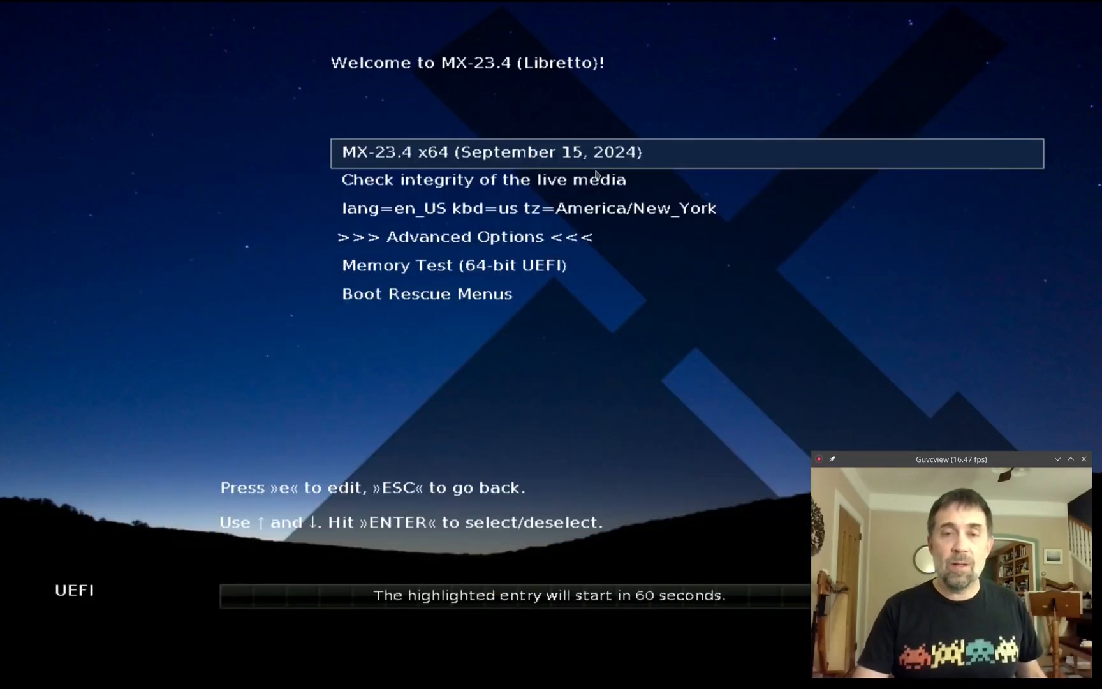
{"action": "key", "text": "Down"}
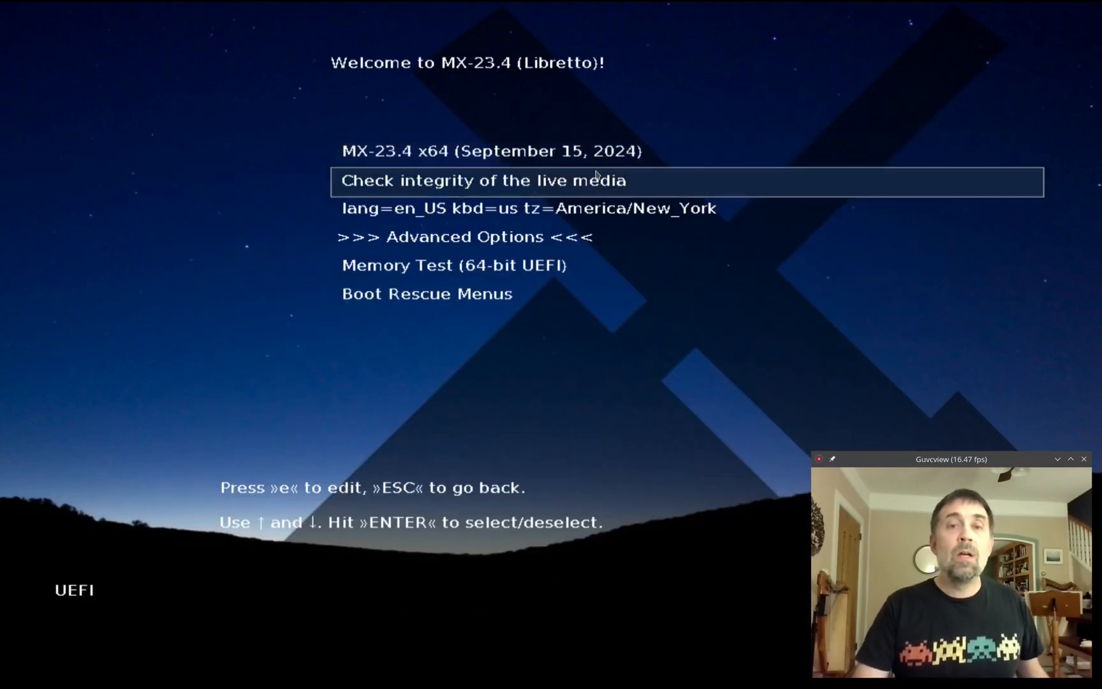
{"action": "key", "text": "Down"}
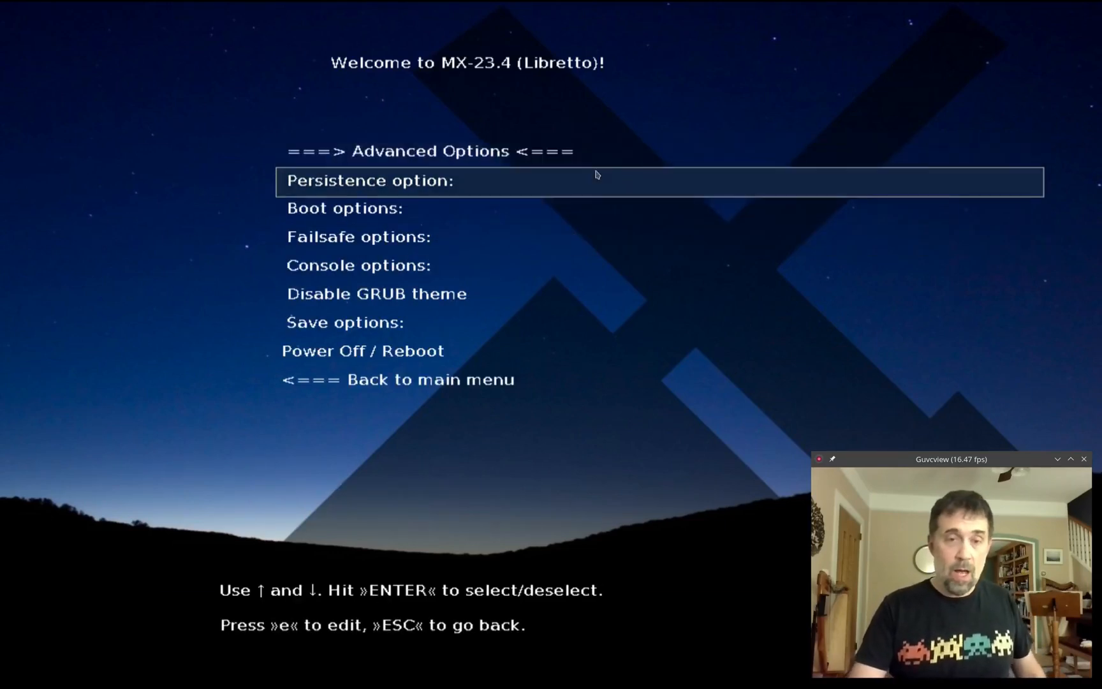
{"action": "key", "text": "Return"}
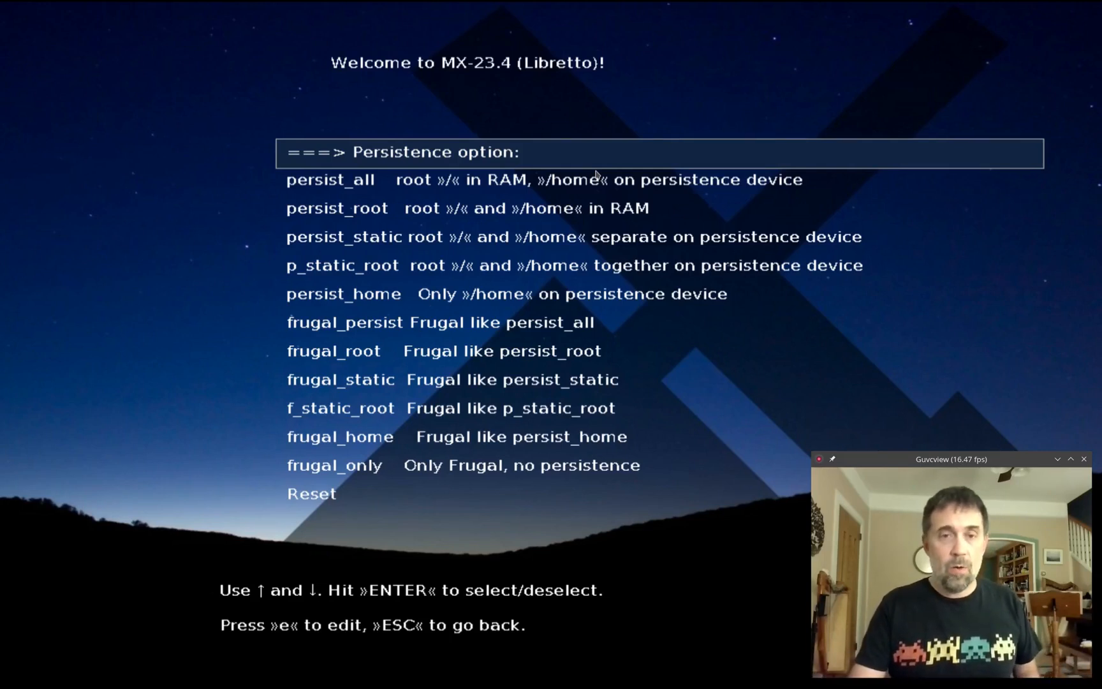
{"action": "key", "text": "Down"}
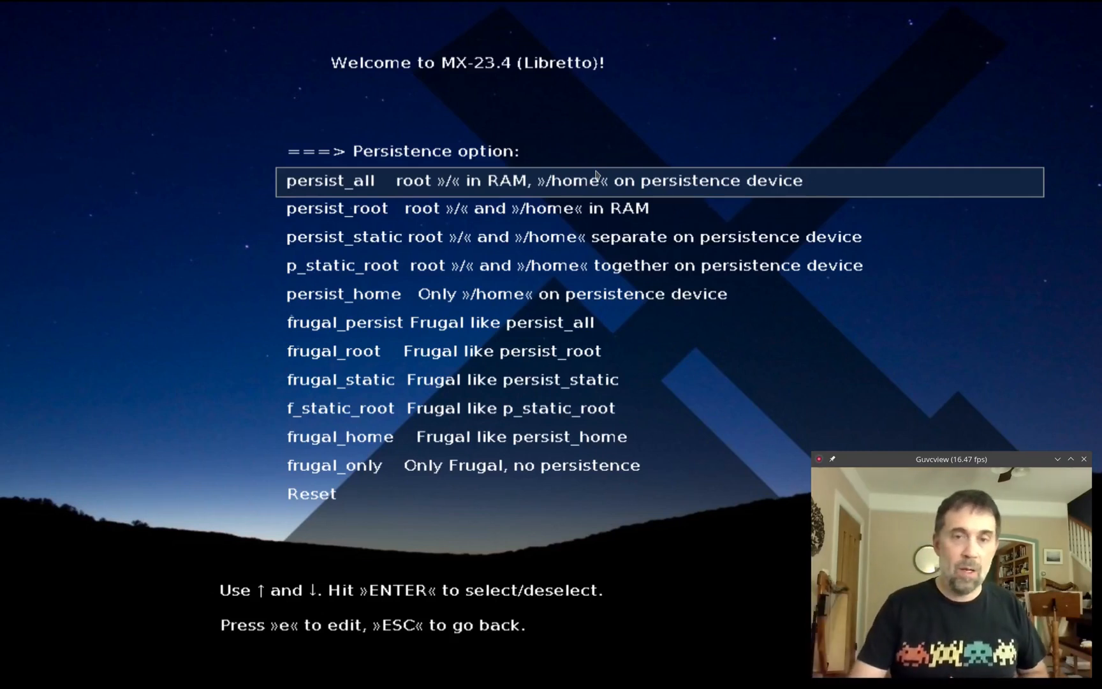
{"action": "key", "text": "Down"}
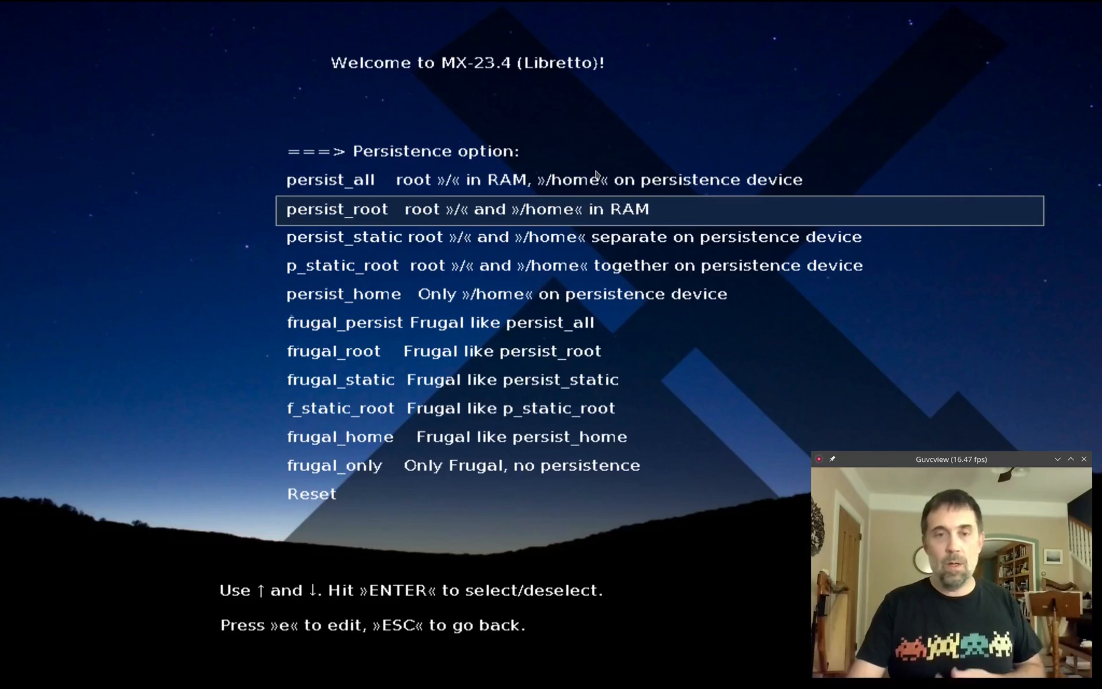
{"action": "key", "text": "Down"}
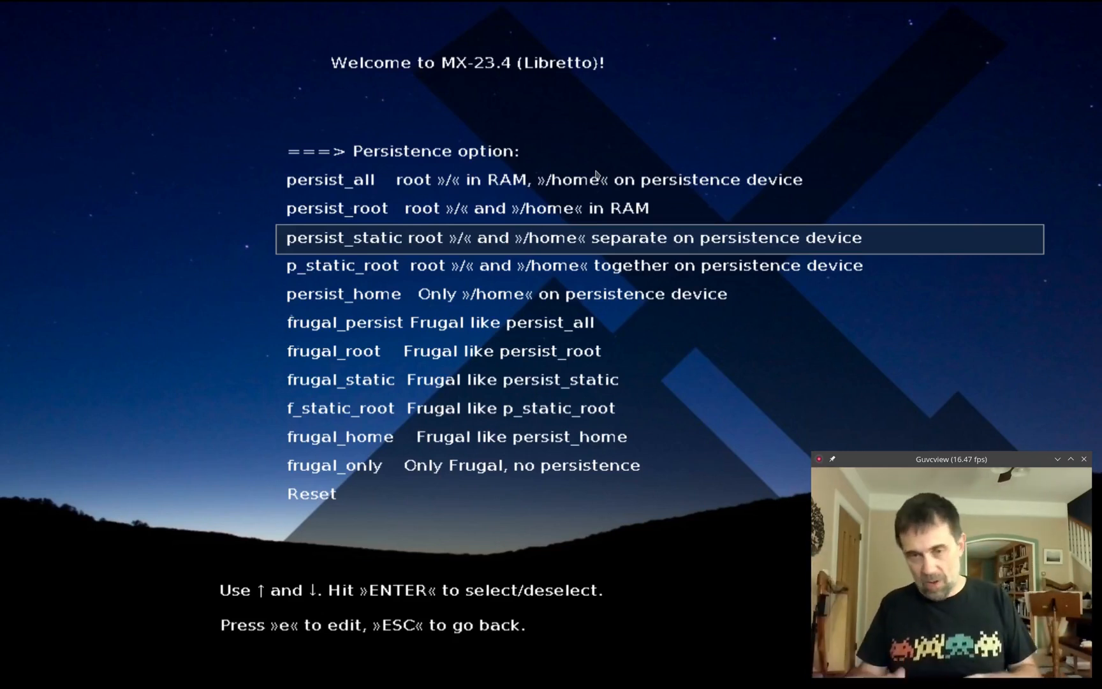
{"action": "key", "text": "Down"}
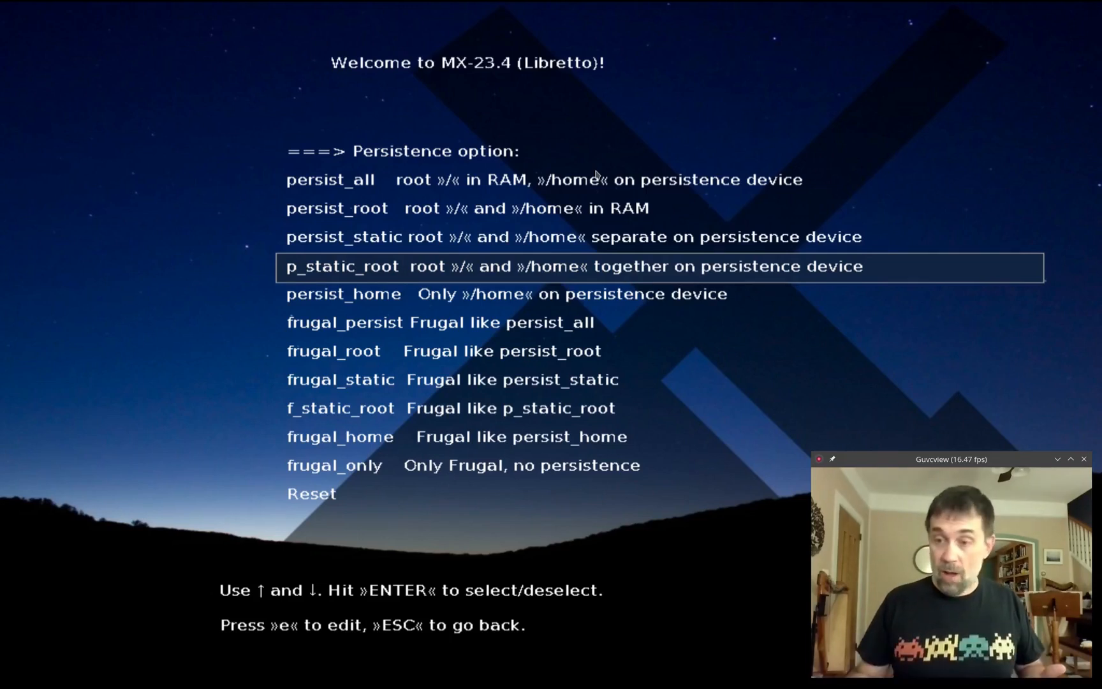
{"action": "key", "text": "Down"}
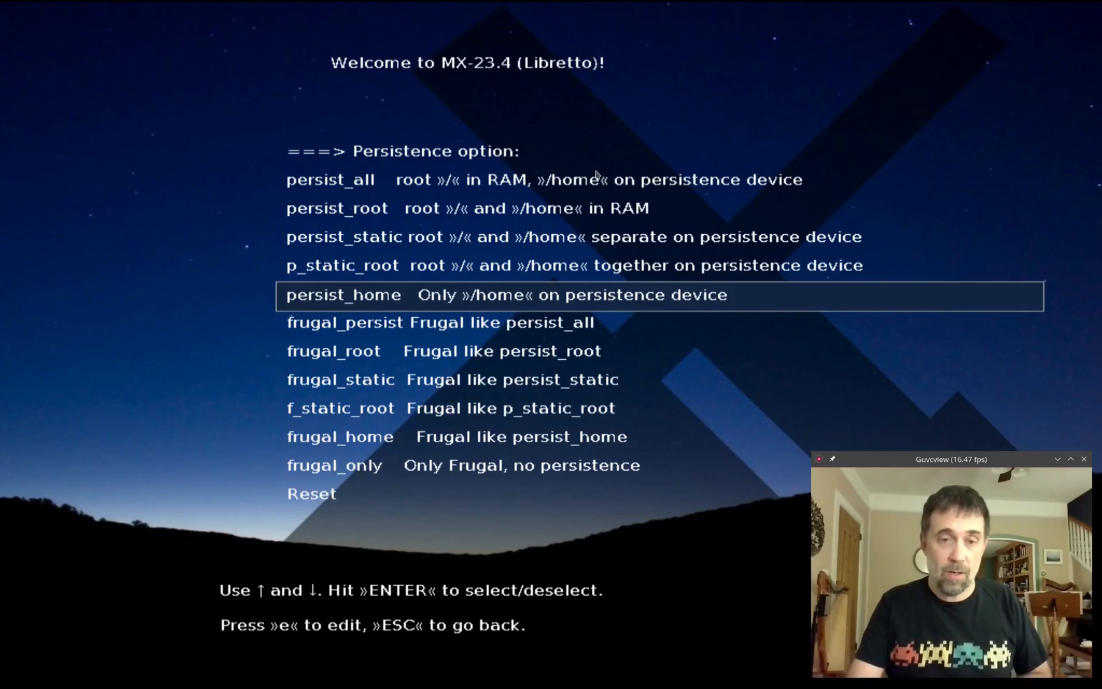
Compare the frugal persistence modes and choose frugal_static
{"action": "key", "text": "Down"}
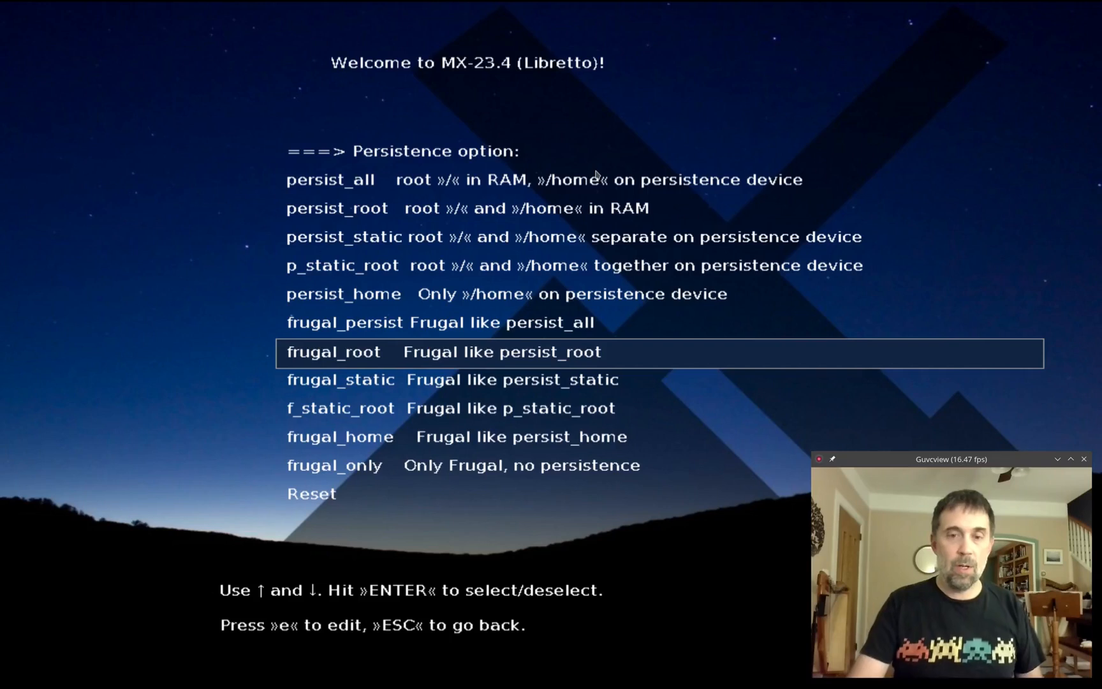
{"action": "key", "text": "Down"}
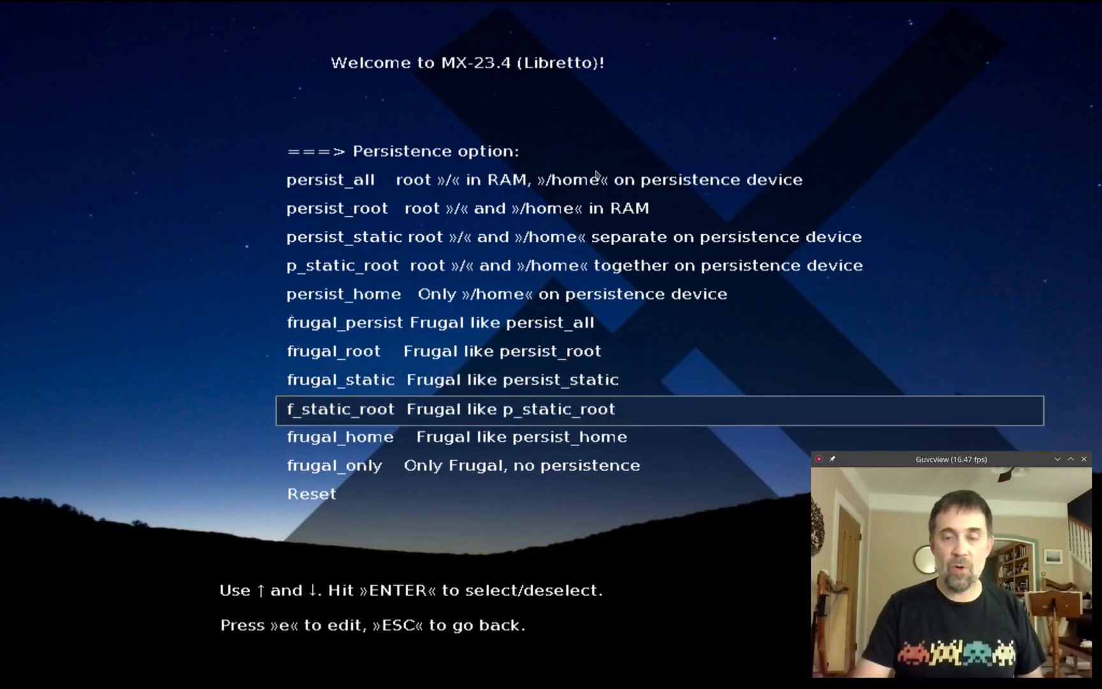
{"action": "key", "text": "Up"}
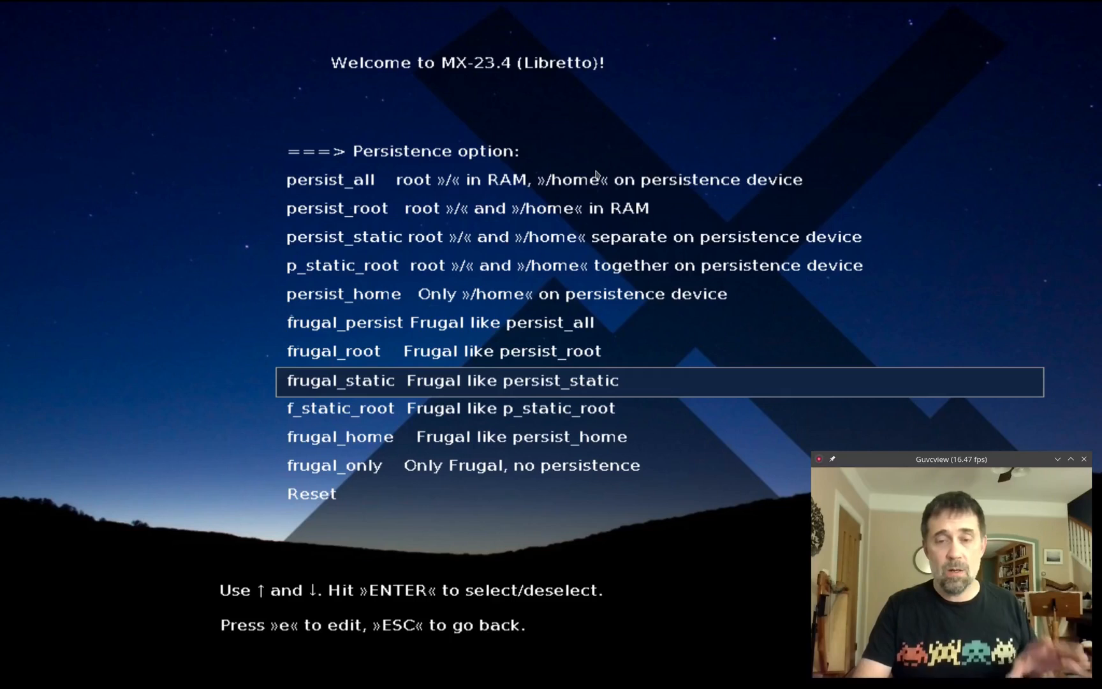
{"action": "key", "text": "Up"}
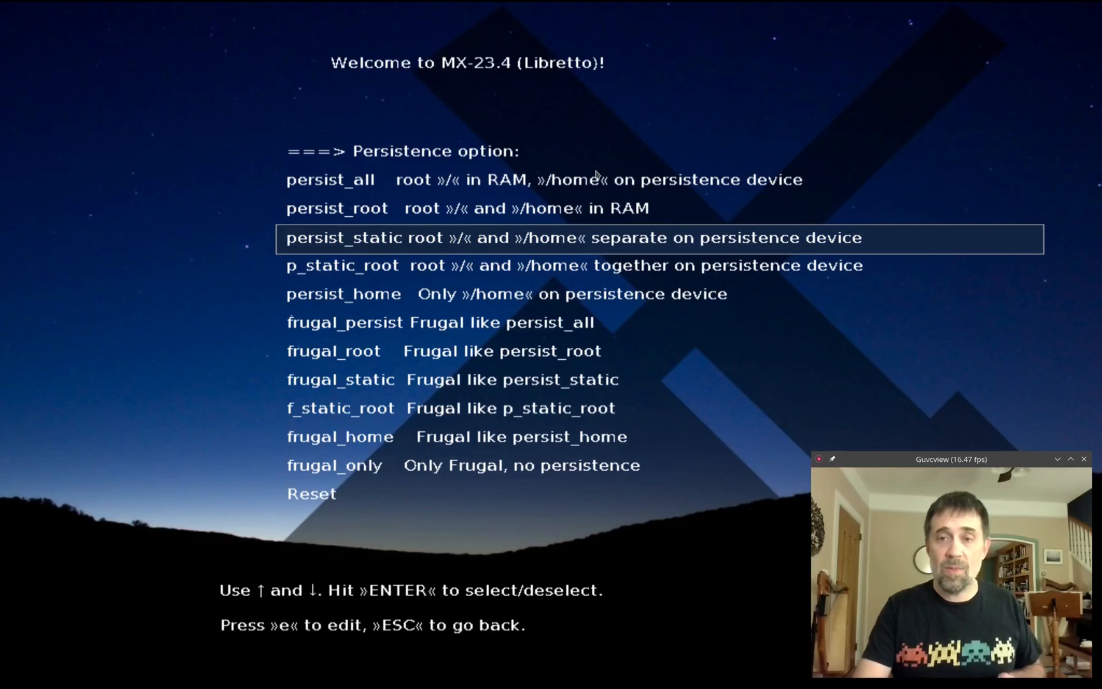
{"action": "key", "text": "Down"}
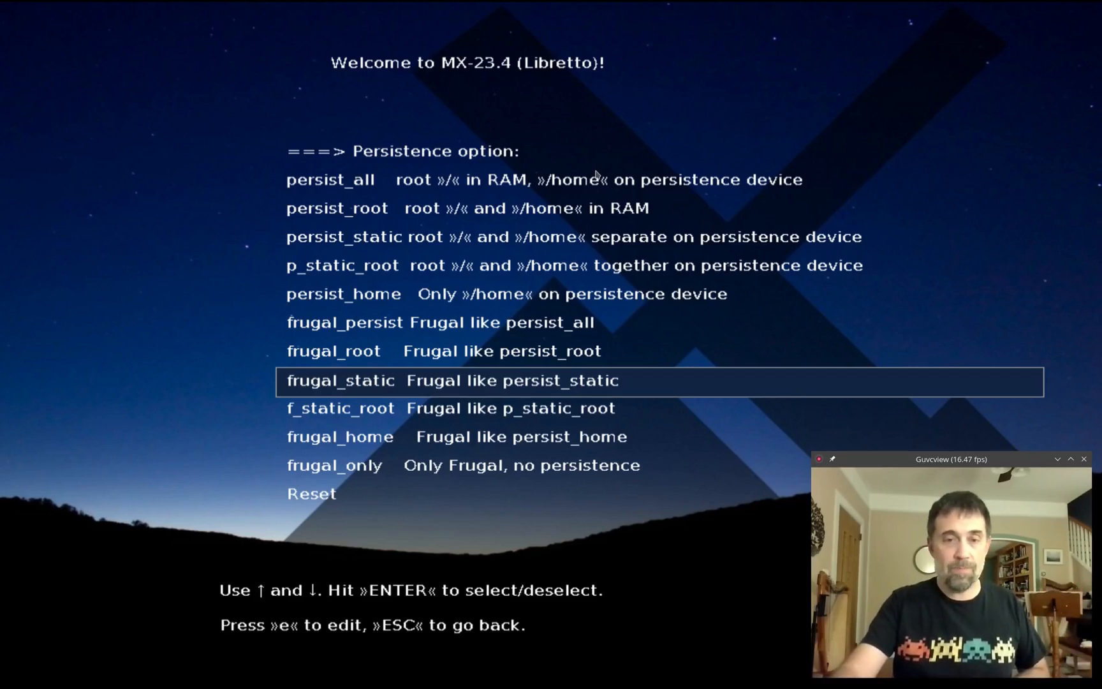
{"action": "key", "text": "Return"}
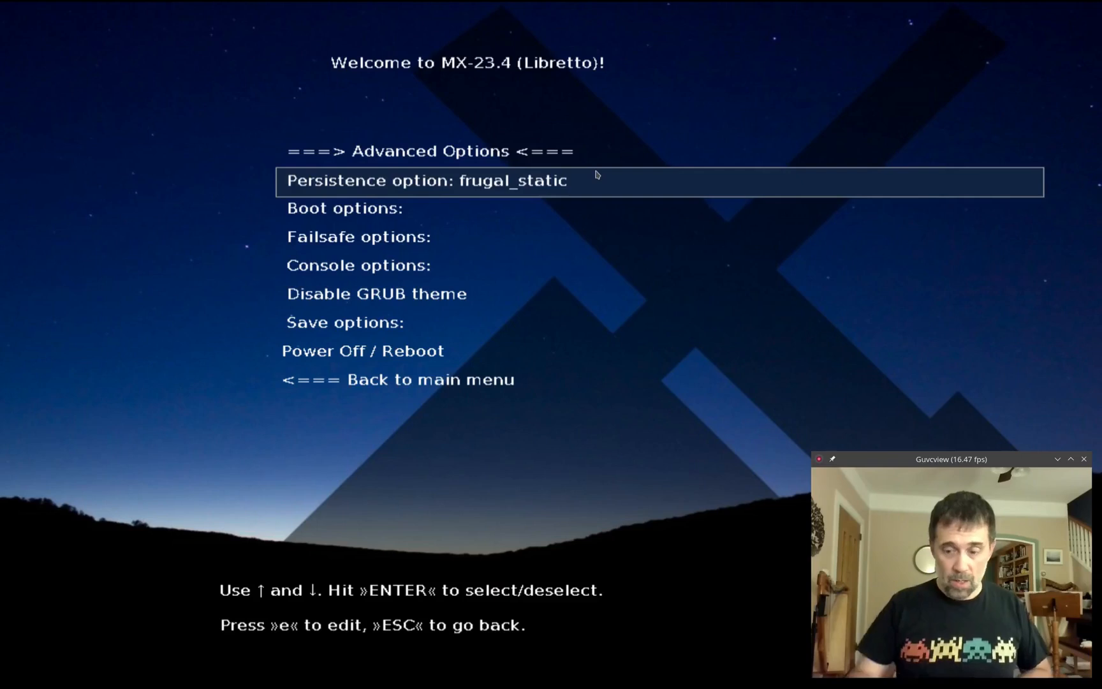
Go back to the main boot menu and boot MX-23.4 x64 with frugal_static persistence
{"action": "key", "text": "Down"}
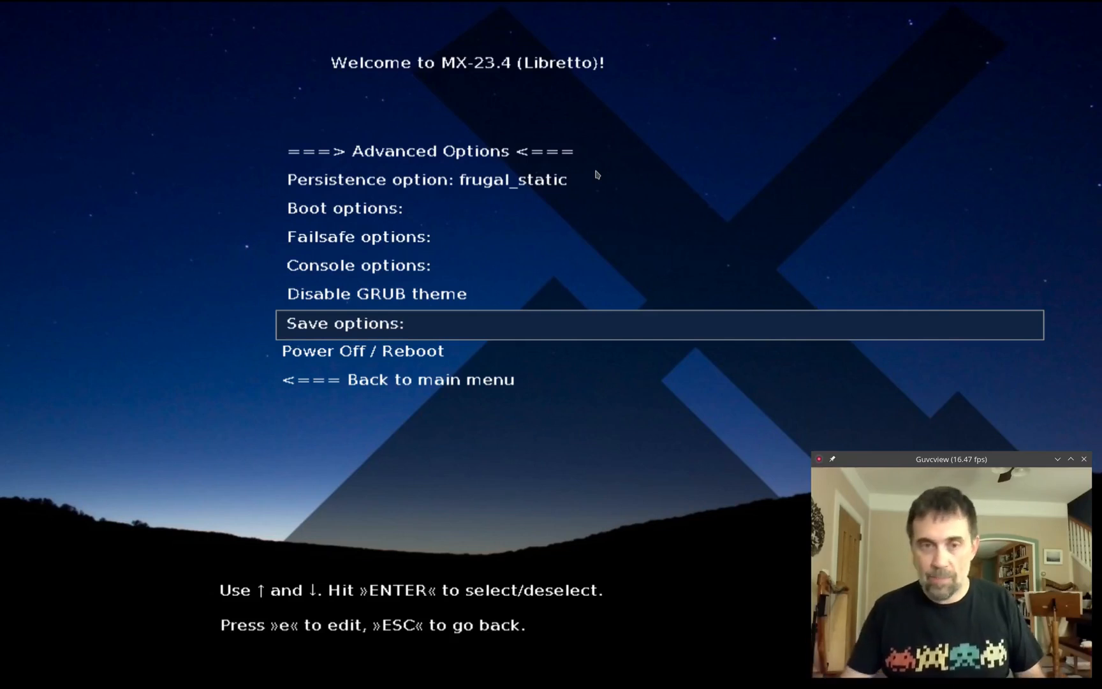
{"action": "key", "text": "Down"}
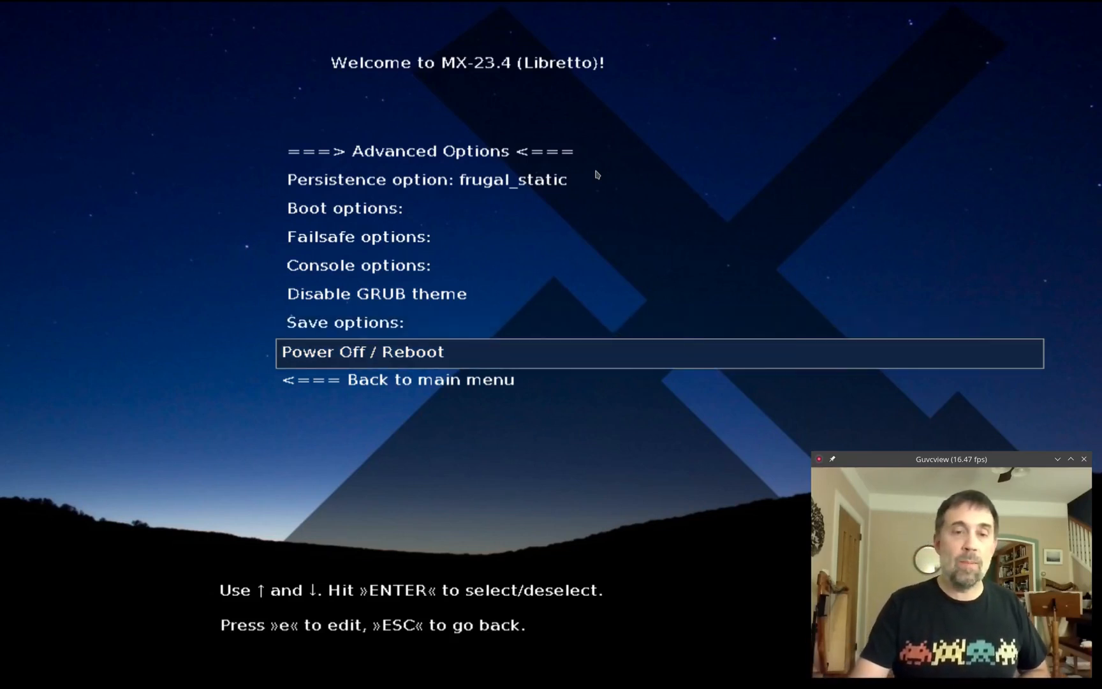
{"action": "key", "text": "Escape"}
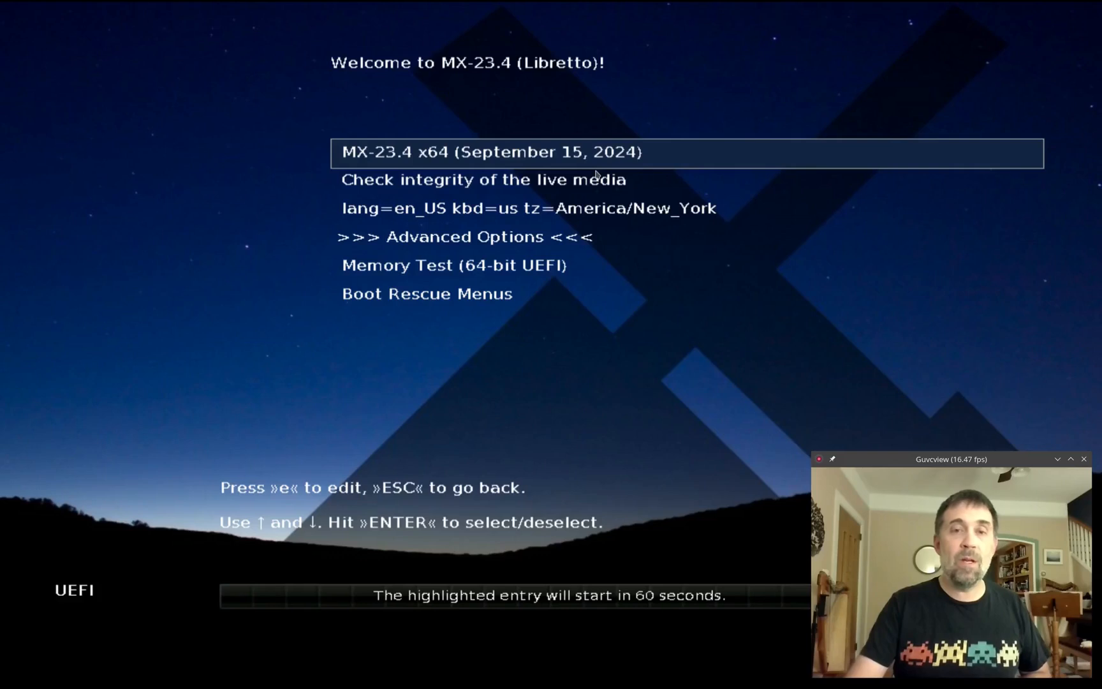
{"action": "key", "text": "Return"}
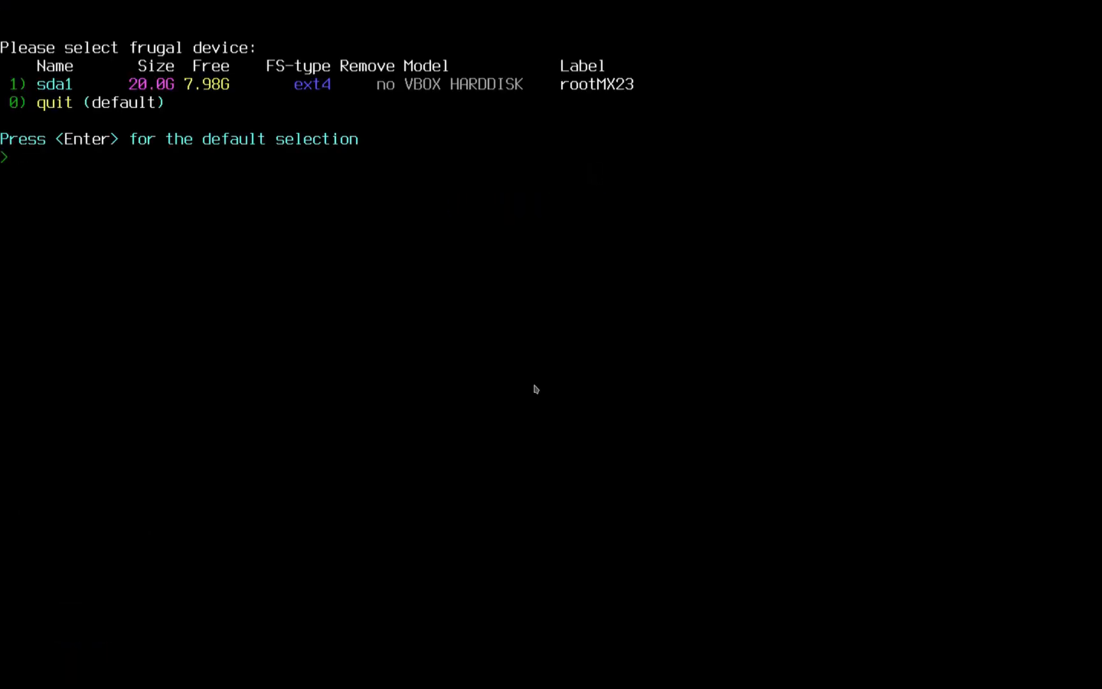
{"action": "mouse_move", "coordinate": [409, 118]}
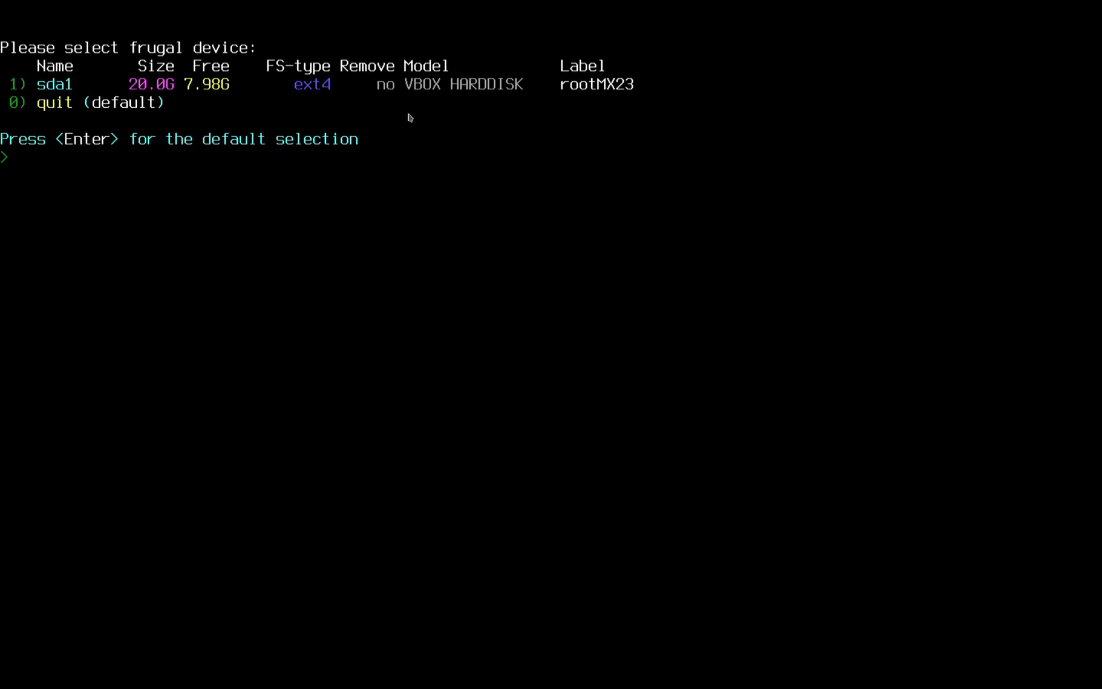
{"action": "mouse_move", "coordinate": [207, 121]}
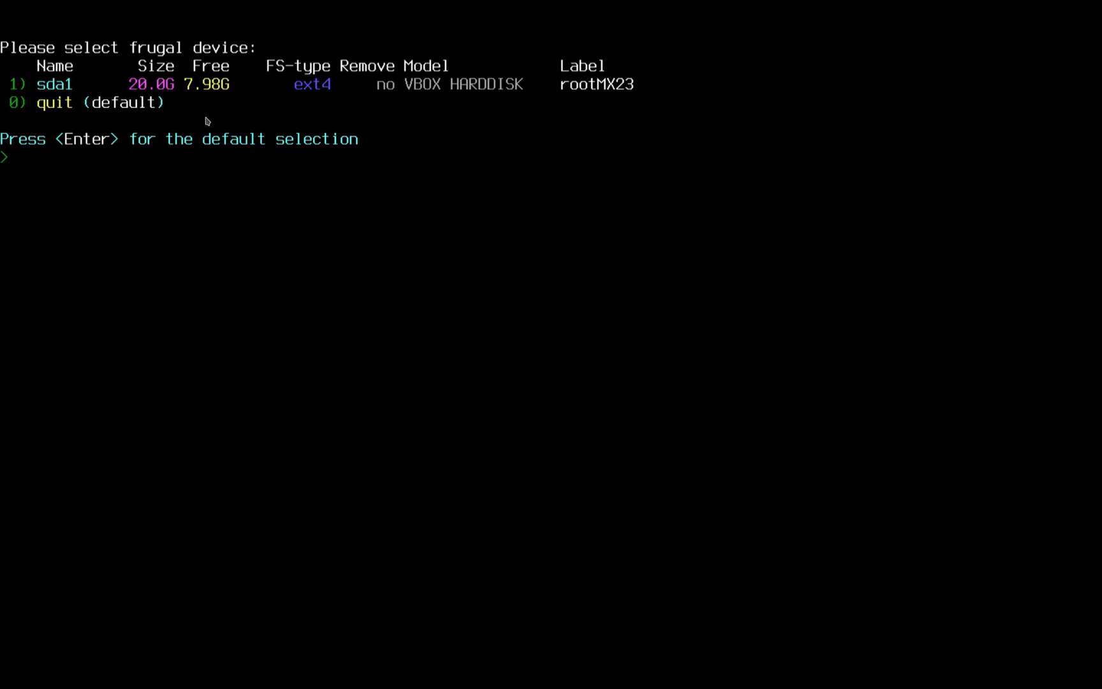
{"action": "mouse_move", "coordinate": [197, 180]}
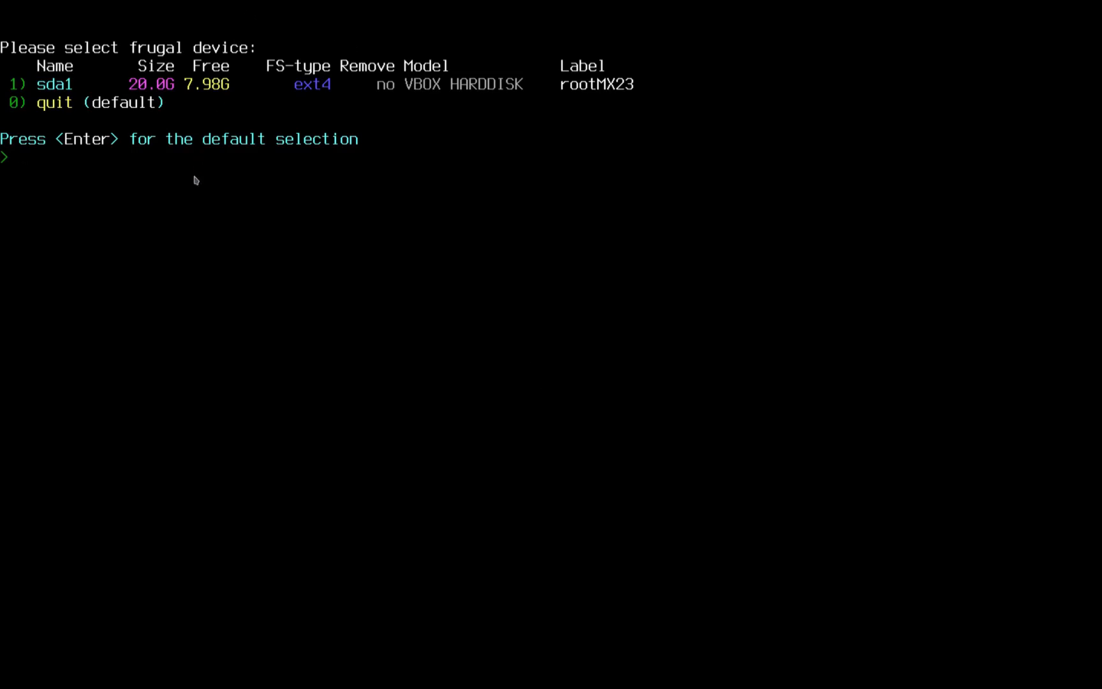
Answer 1 to use sda1 as the frugal device
{"action": "type", "text": "1"}
{"action": "type", "text": "2"}
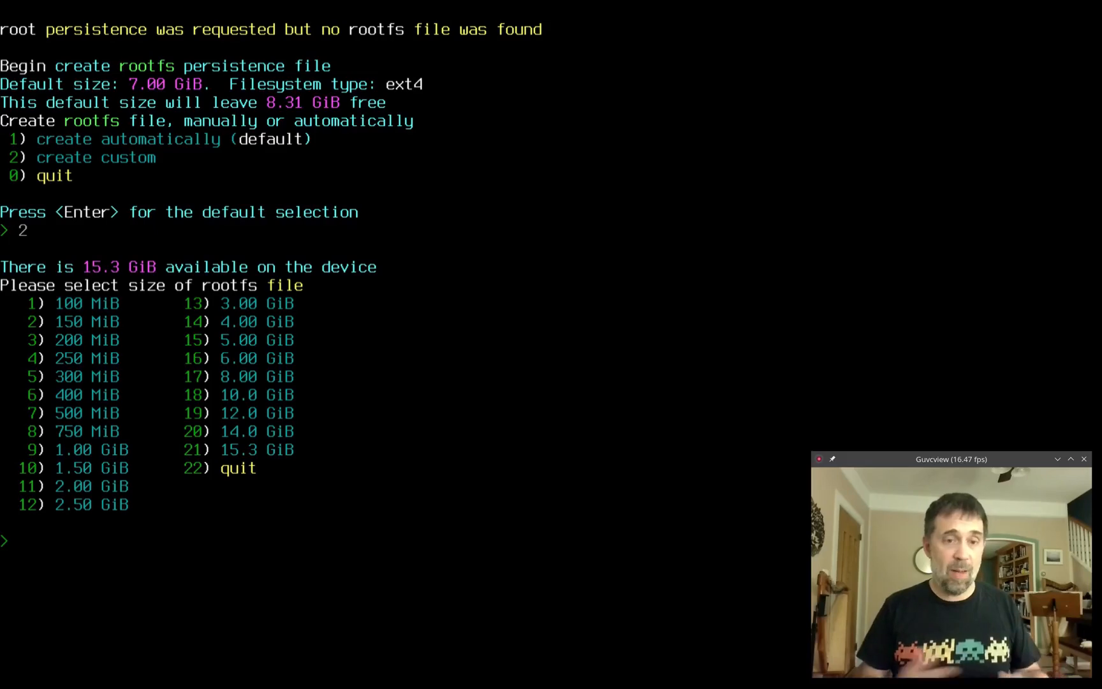
Answer 19 to create a 12.0 GiB rootfs persistence file
{"action": "type", "text": "19"}
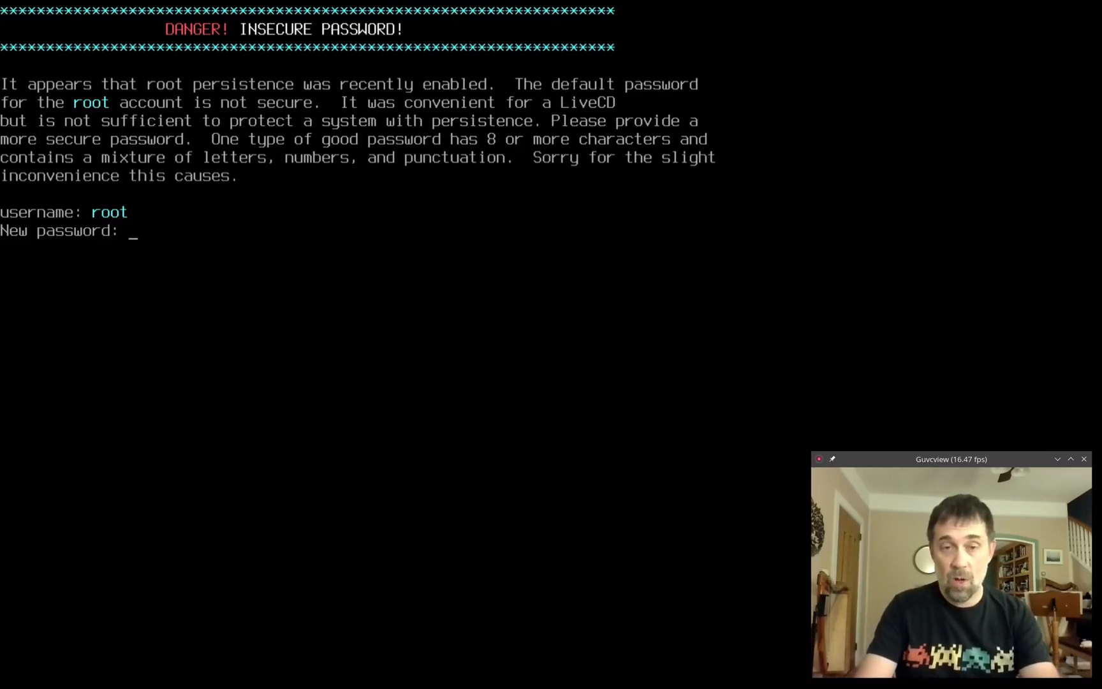
Submit the new root password so the live session boots to the desktop
{"action": "key", "text": "Enter"}
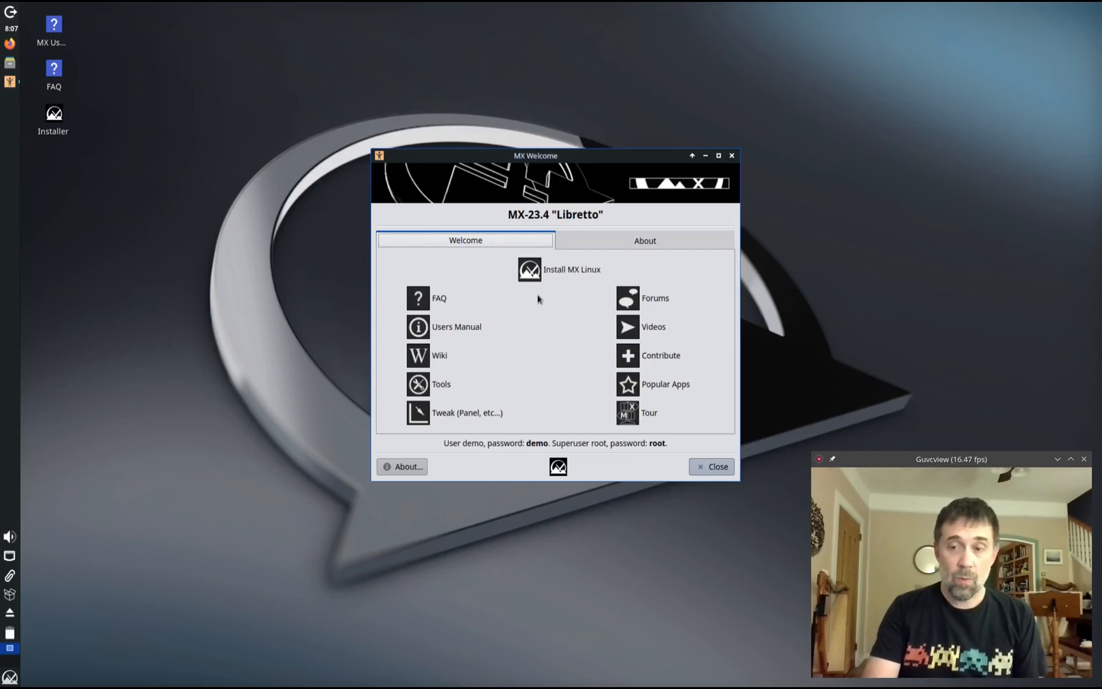
{"action": "mouse_move", "coordinate": [572, 269]}
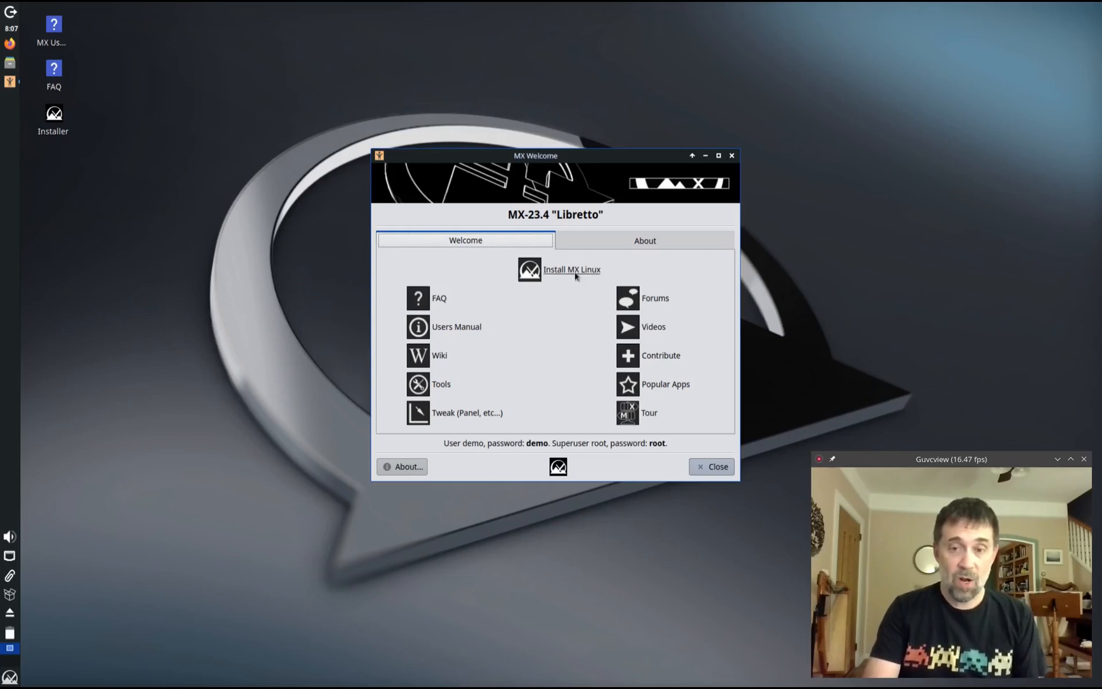
Dismiss MX Welcome and show the root file system in Thunar
{"action": "left_click", "coordinate": [712, 466]}
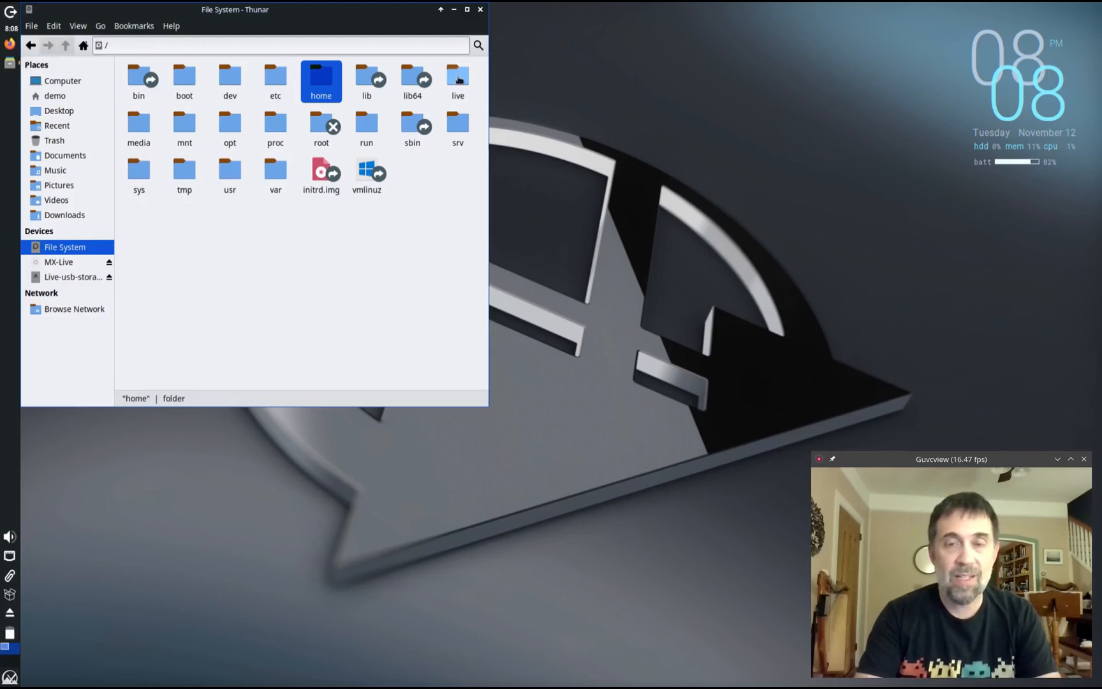
Browse into /live/boot-dev and select the antiX-Frugal-6.1.0-25-amd64 folder
{"action": "left_click", "coordinate": [458, 80]}
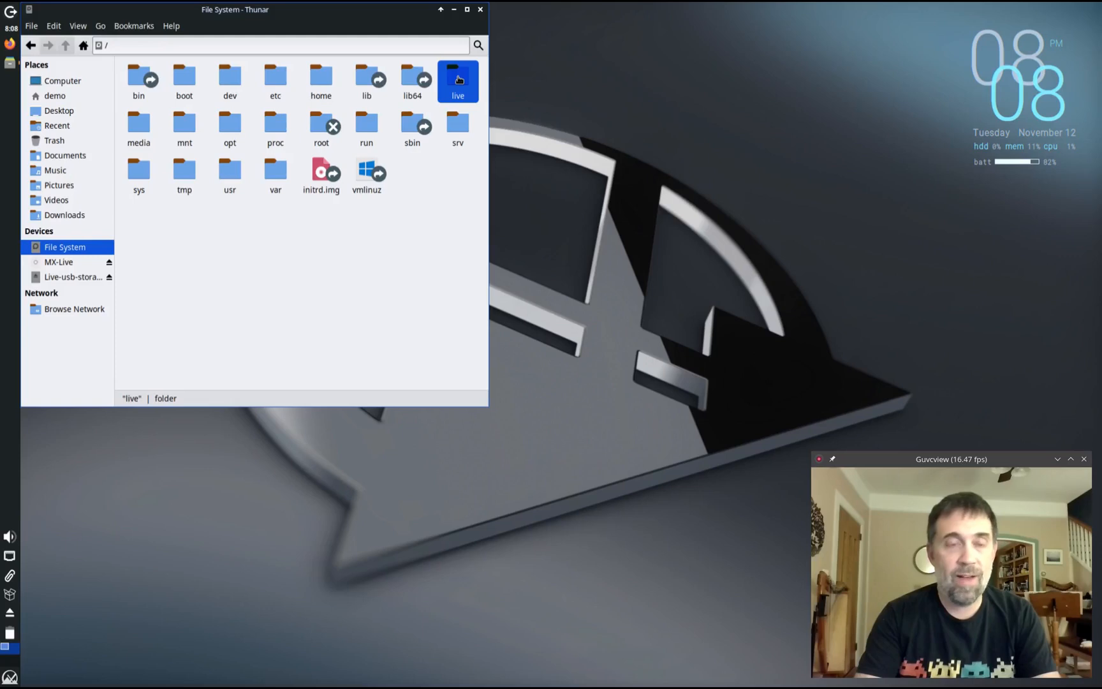
{"action": "double_click", "coordinate": [458, 79]}
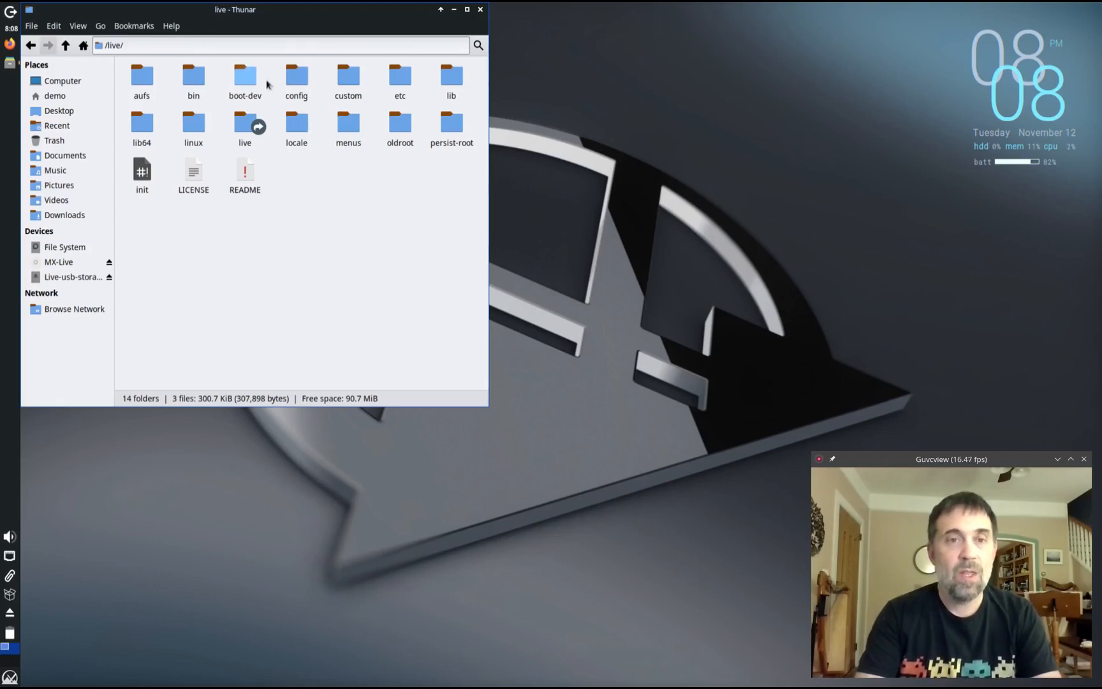
{"action": "left_click", "coordinate": [245, 78]}
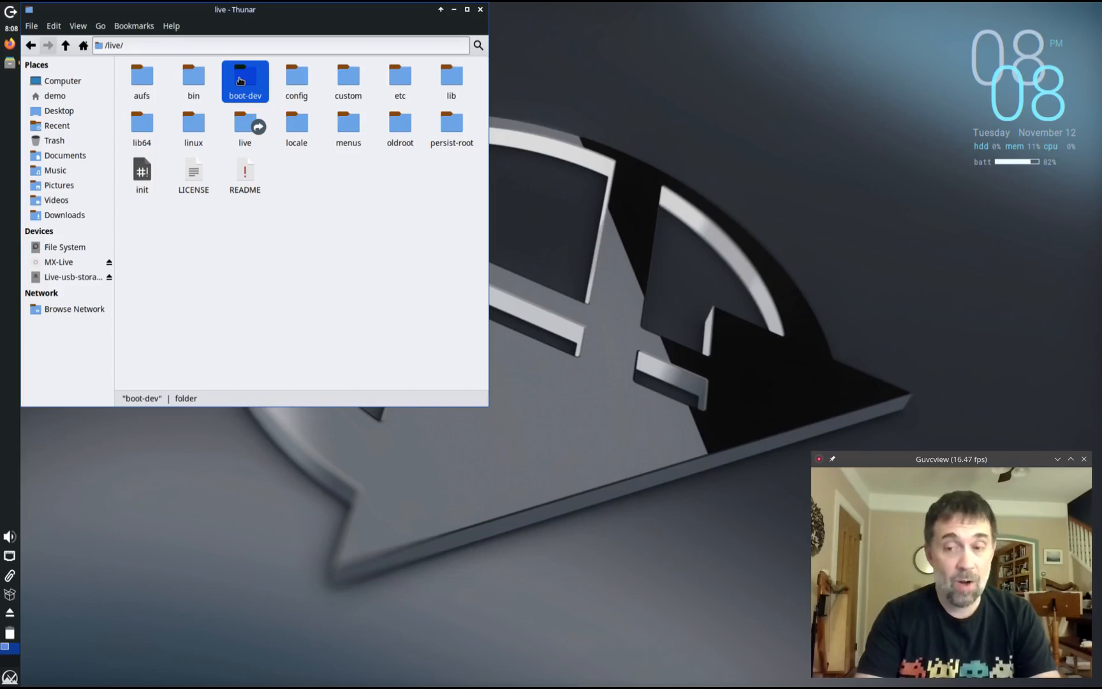
{"action": "double_click", "coordinate": [245, 80]}
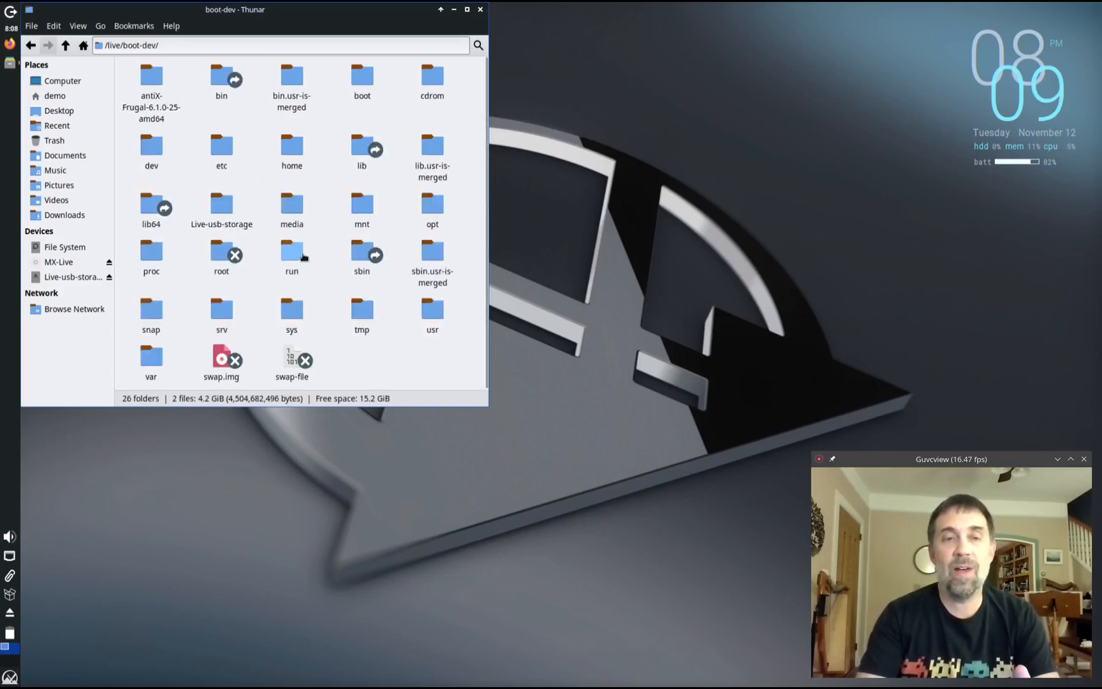
{"action": "left_click", "coordinate": [151, 91]}
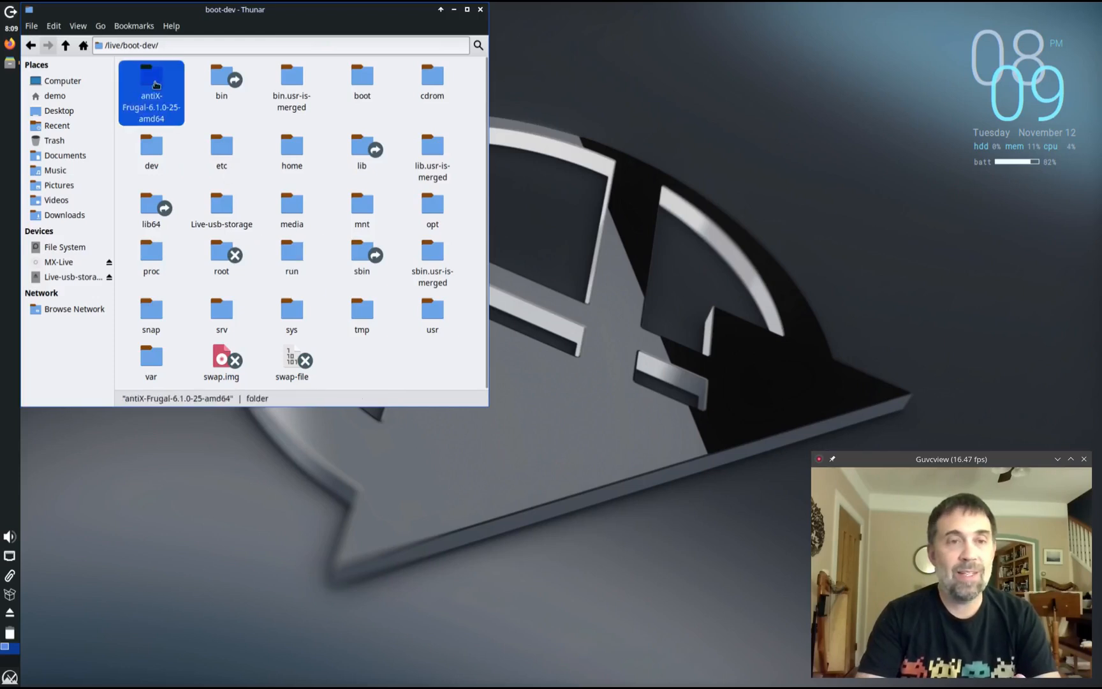
{"action": "mouse_move", "coordinate": [195, 115]}
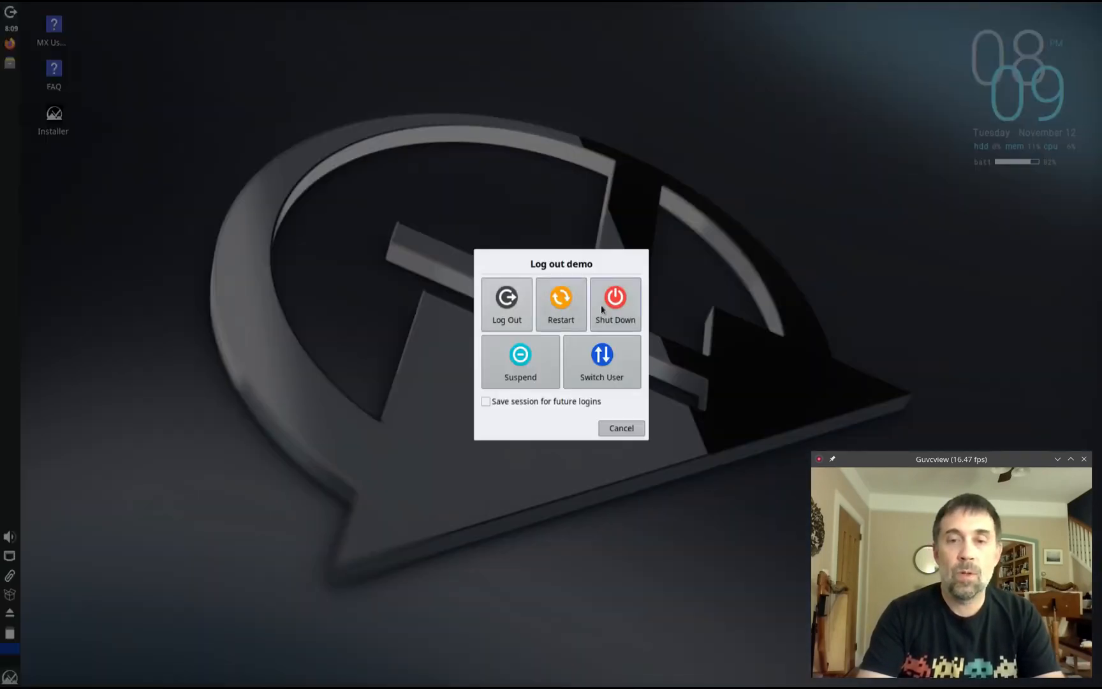
Restart the live system and boot it with the frugal_static persistence choice
{"action": "left_click", "coordinate": [561, 305]}
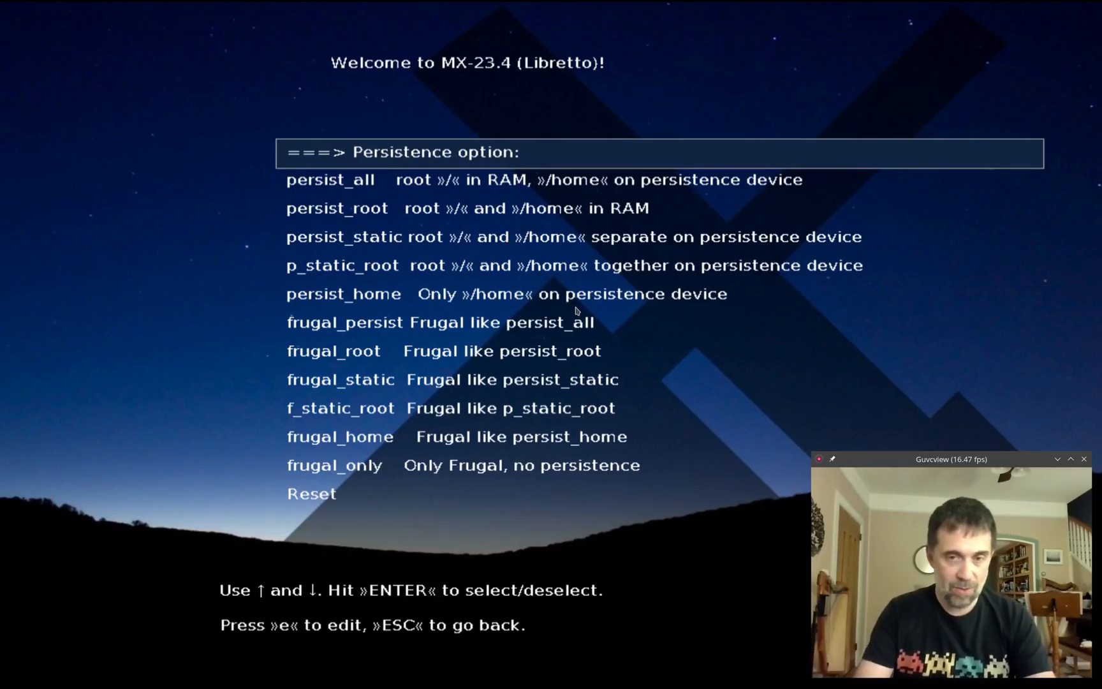
{"action": "key", "text": "Down"}
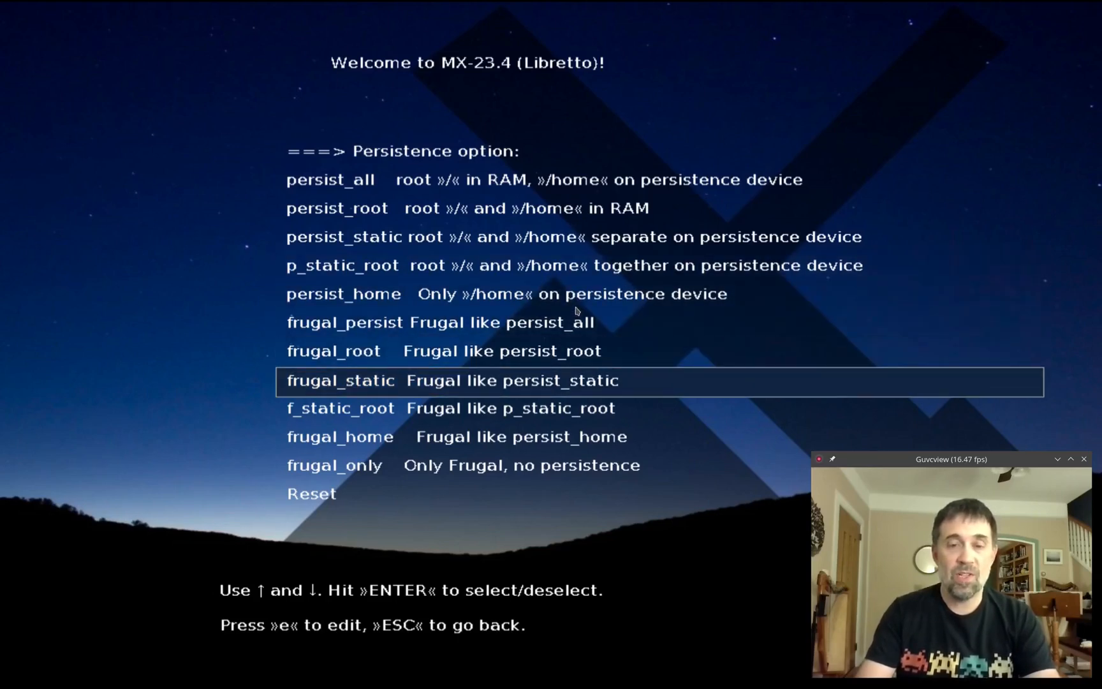
{"action": "key", "text": "Return"}
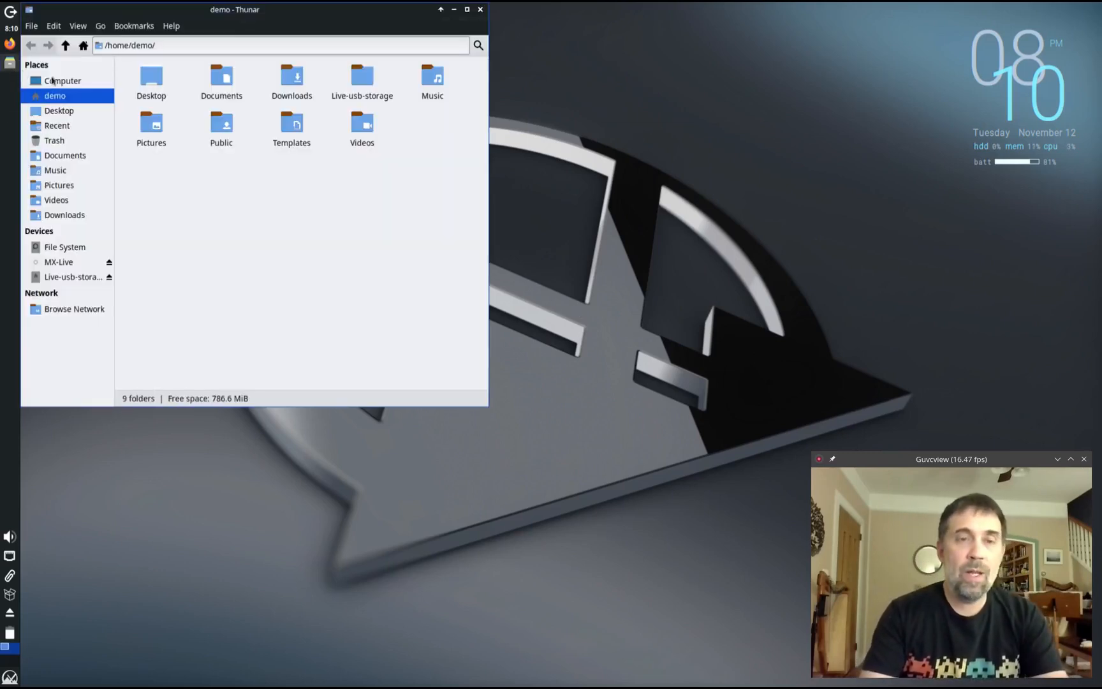
Navigate from /live through boot-dev into the antiX-Frugal-6.1.0-25-amd64 folder
{"action": "left_click", "coordinate": [65, 44]}
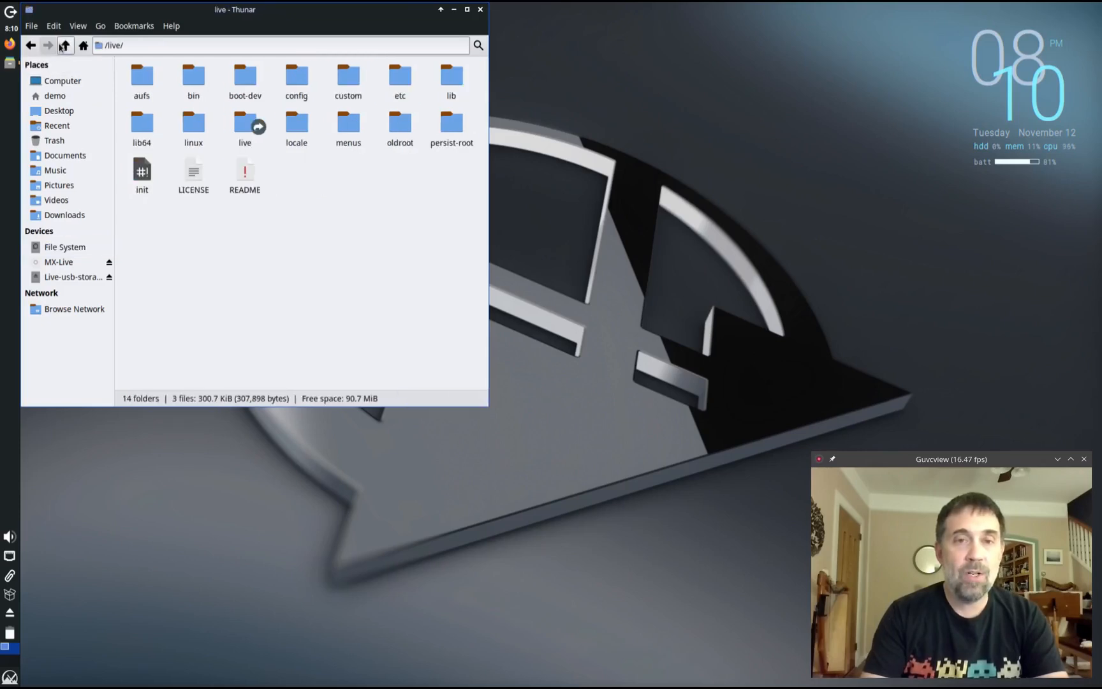
{"action": "double_click", "coordinate": [245, 77]}
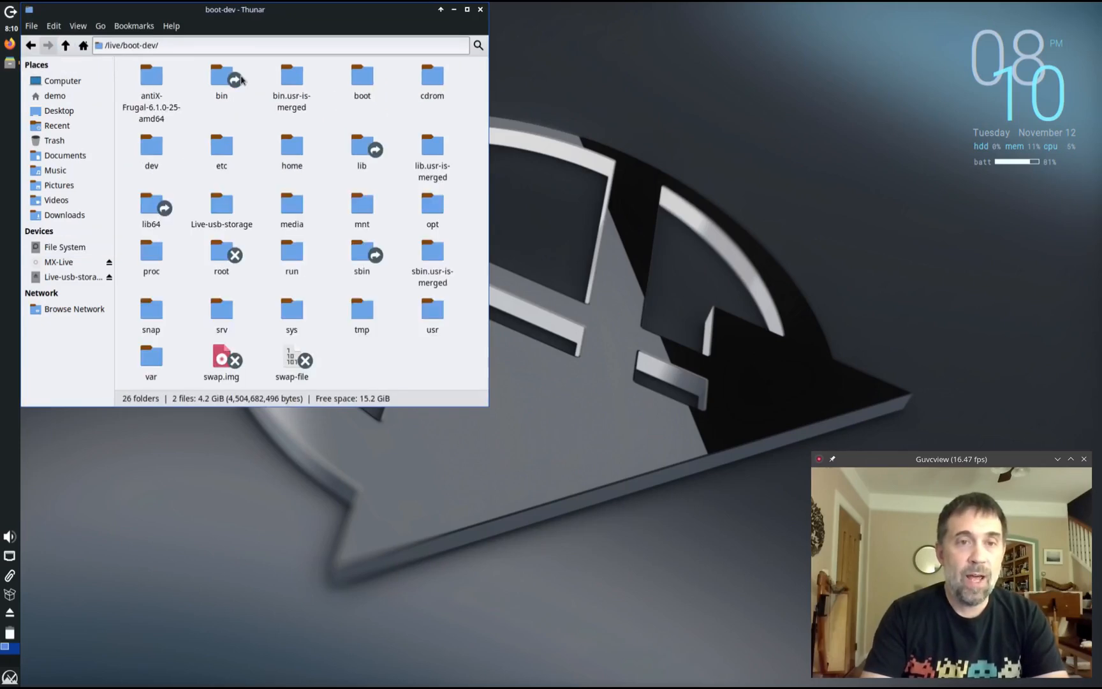
{"action": "double_click", "coordinate": [151, 78]}
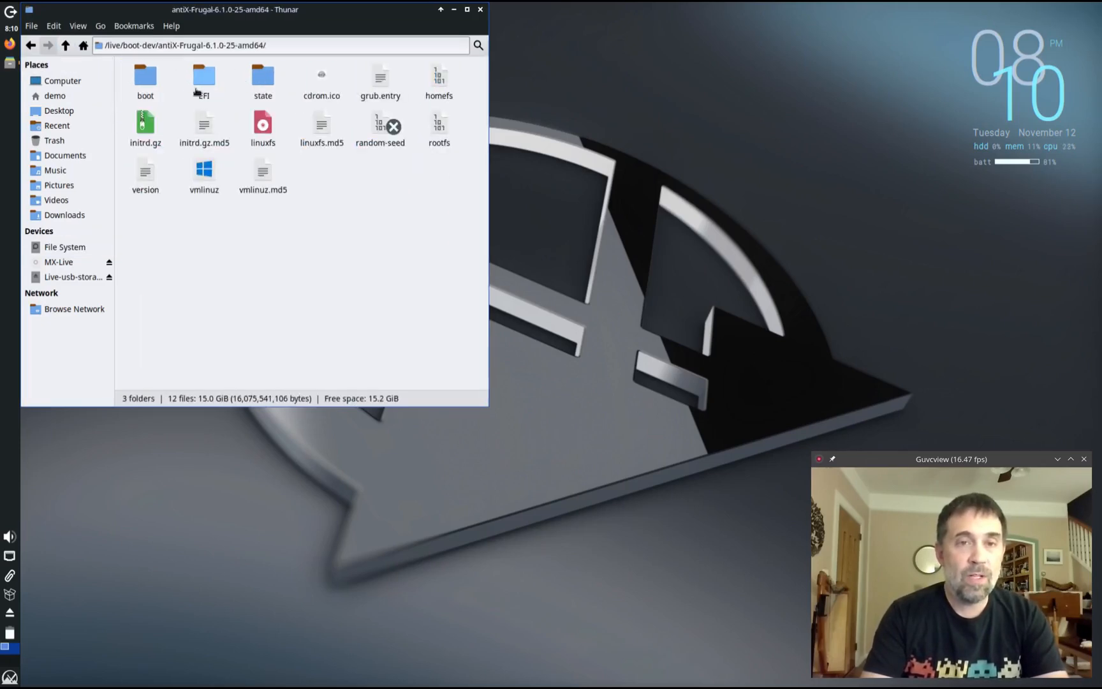
{"action": "left_click", "coordinate": [65, 45]}
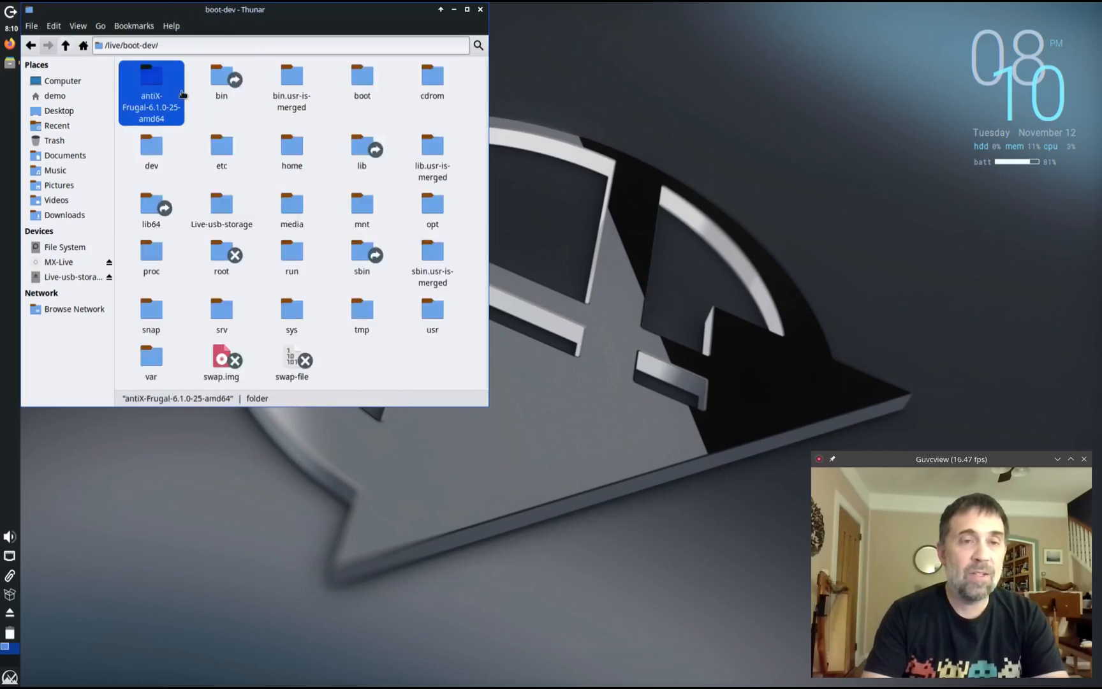
{"action": "double_click", "coordinate": [150, 75]}
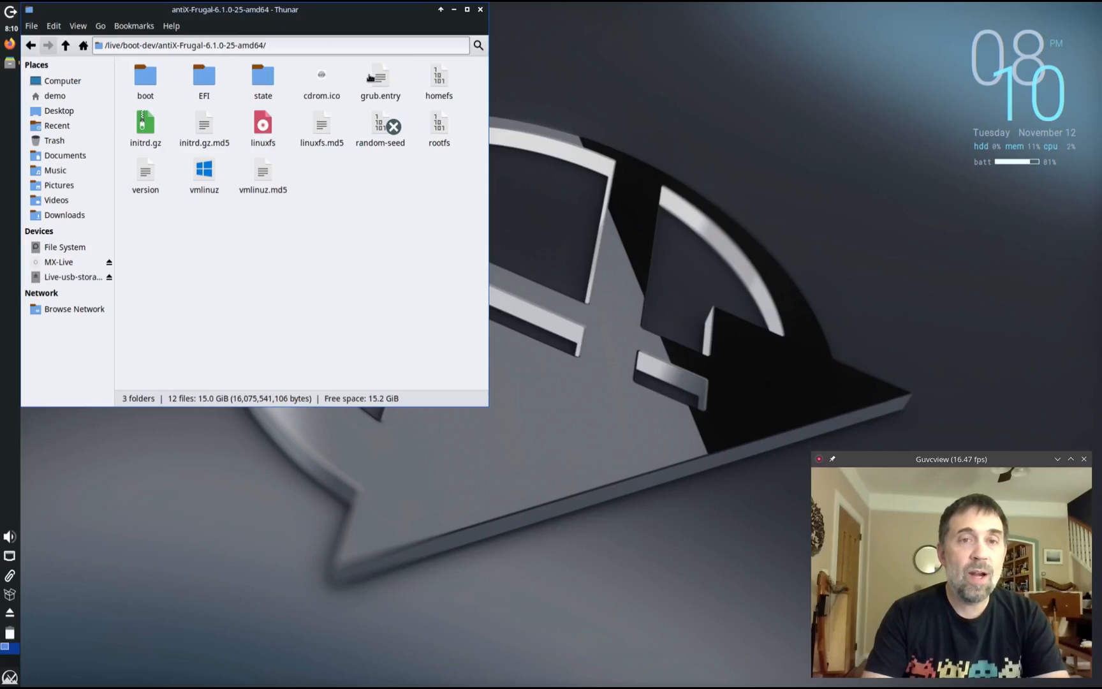
Read the MX 23.4 Frugal Install menuentry in grub.entry, then close the editor
{"action": "left_click", "coordinate": [380, 78]}
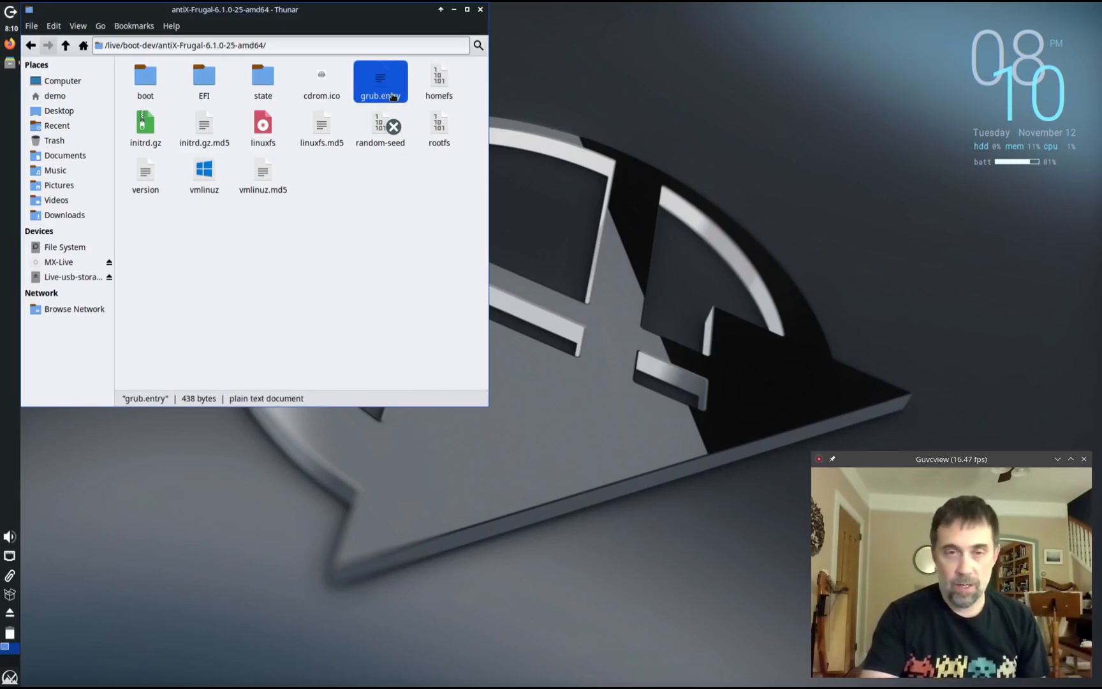
{"action": "double_click", "coordinate": [381, 78]}
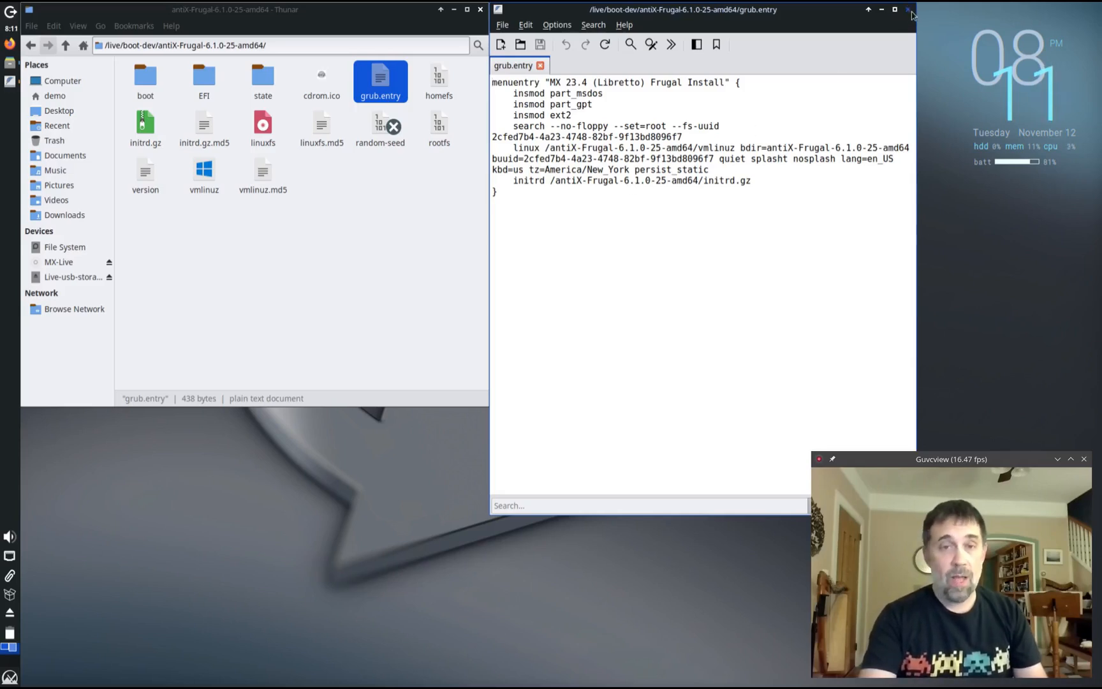
{"action": "left_click", "coordinate": [908, 9]}
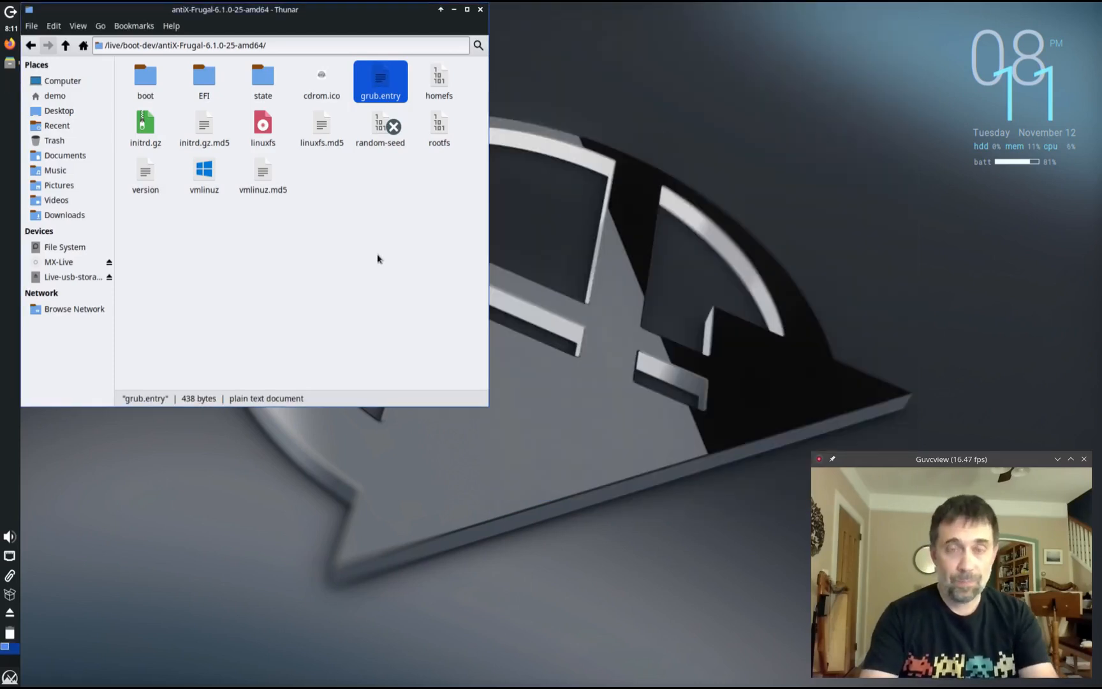
Launch a root Thunar in the current folder and authorize it with the password
{"action": "right_click", "coordinate": [367, 259]}
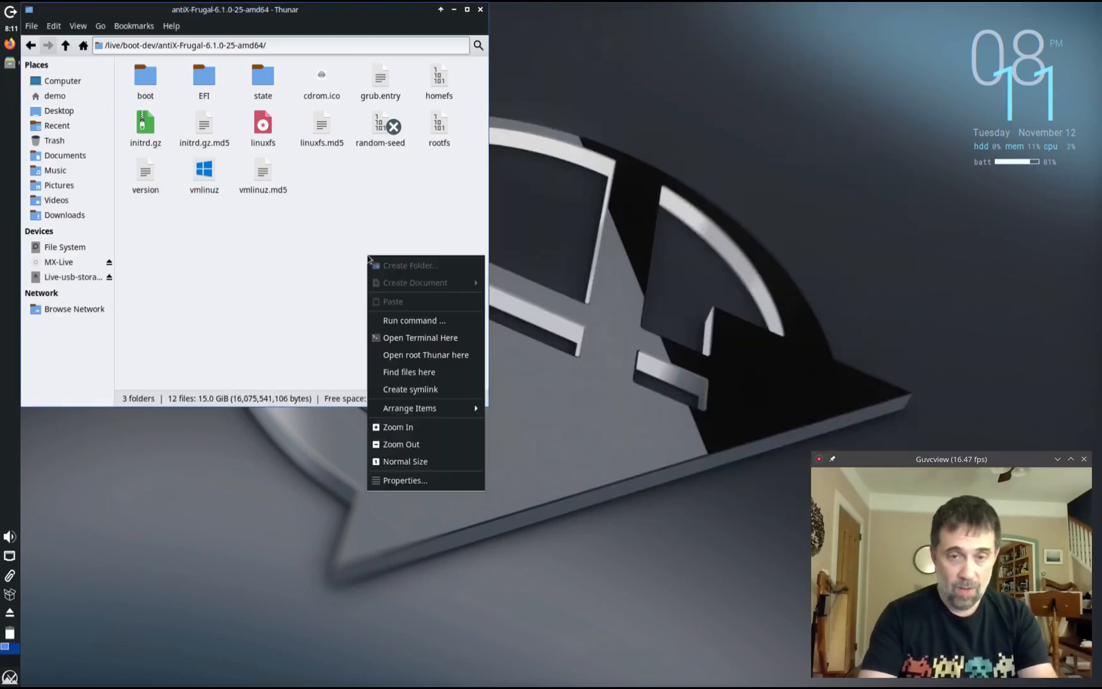
{"action": "mouse_move", "coordinate": [419, 336]}
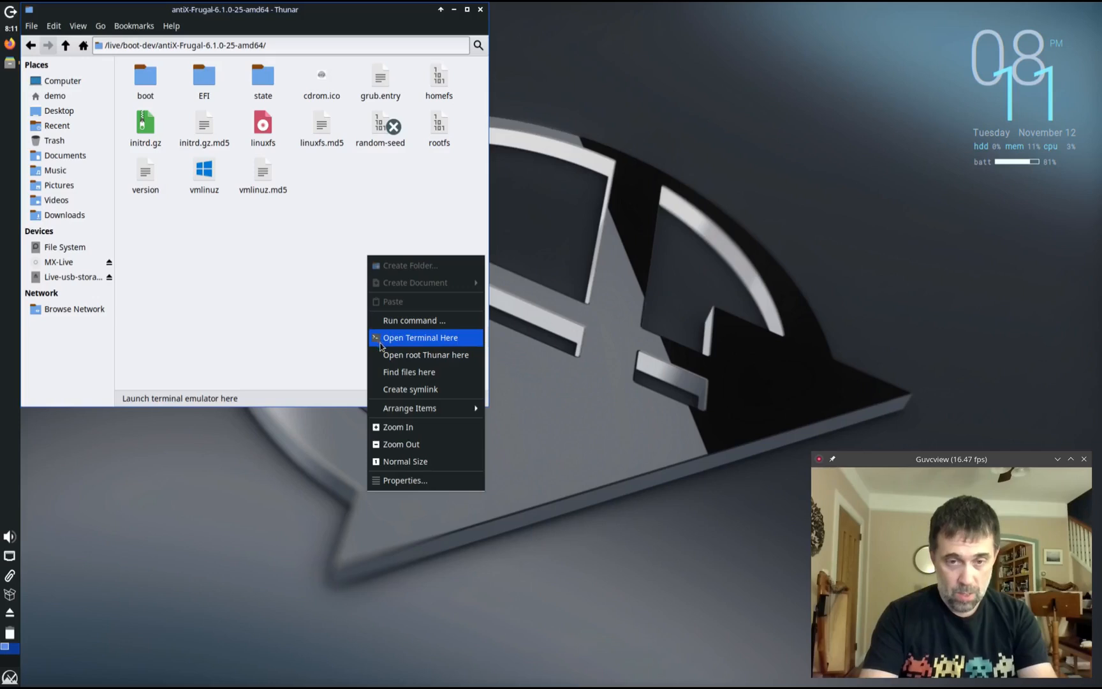
{"action": "left_click", "coordinate": [425, 355]}
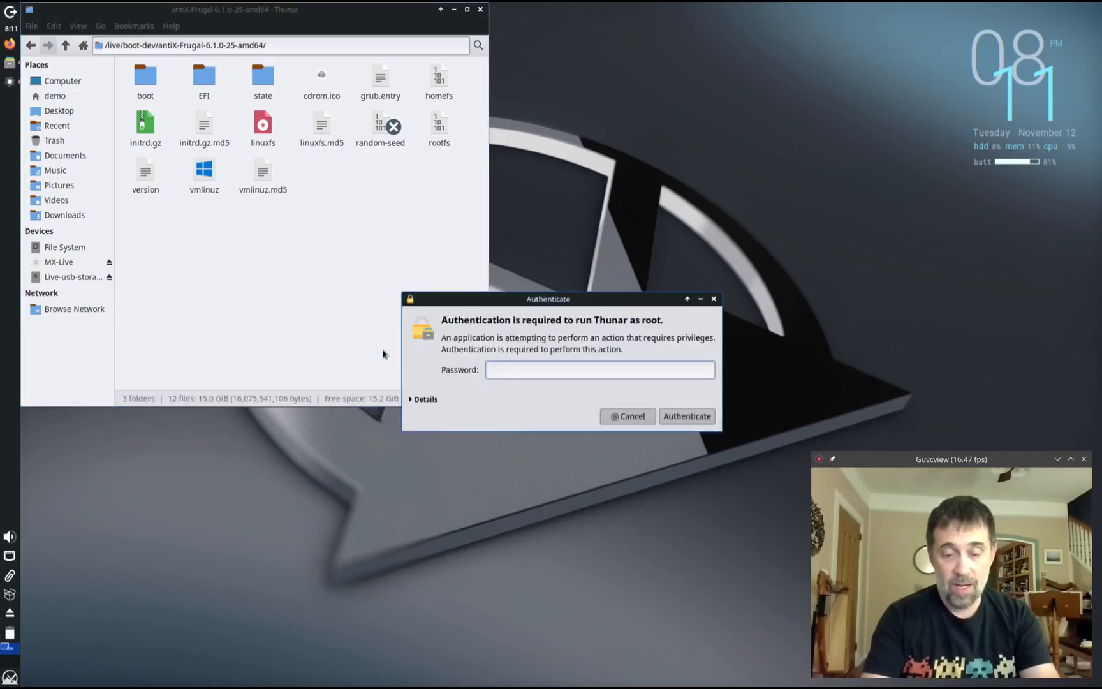
{"action": "left_click", "coordinate": [625, 416]}
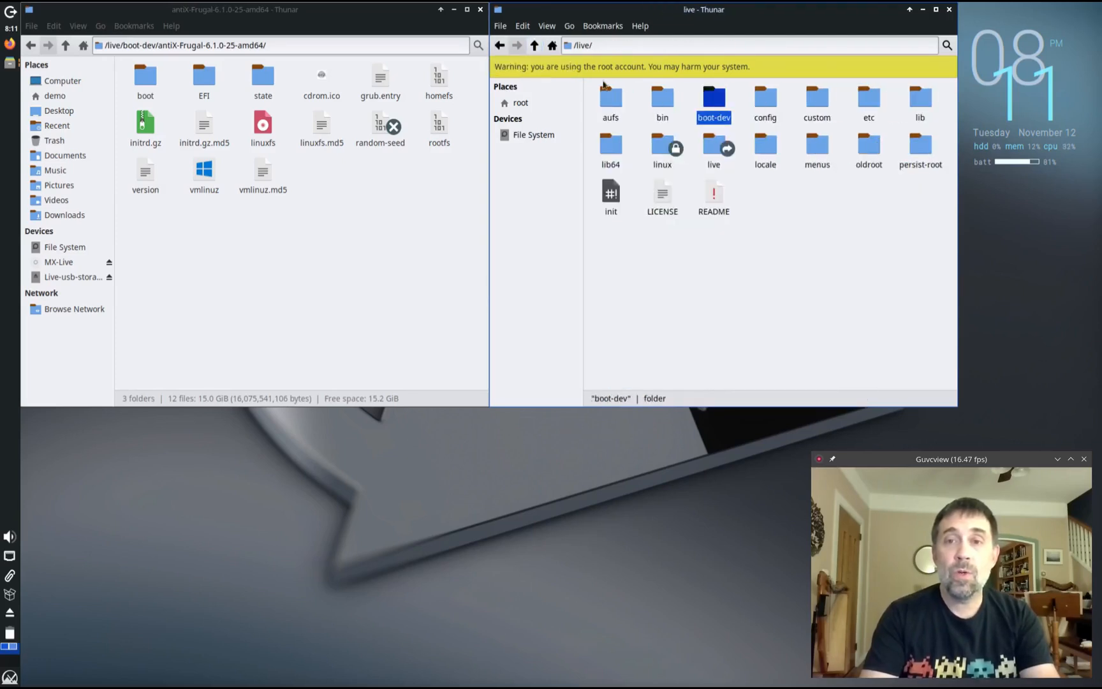
Navigate the root window to /live/boot-dev/boot/grub and select grub.entry in the original folder
{"action": "double_click", "coordinate": [715, 98]}
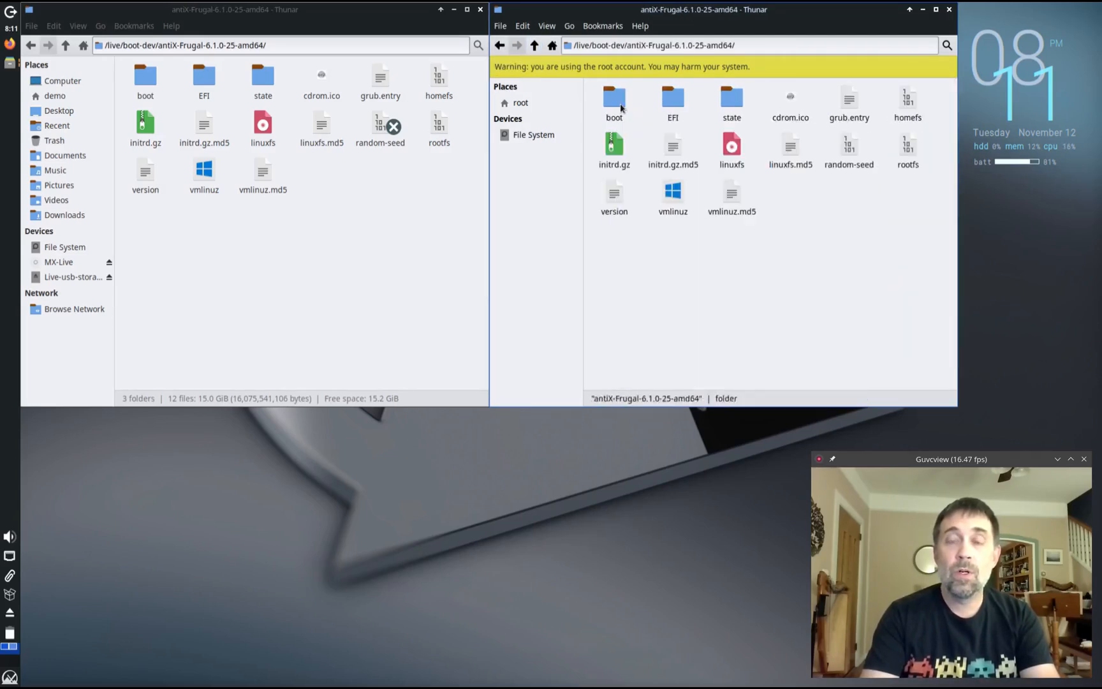
{"action": "left_click", "coordinate": [534, 45]}
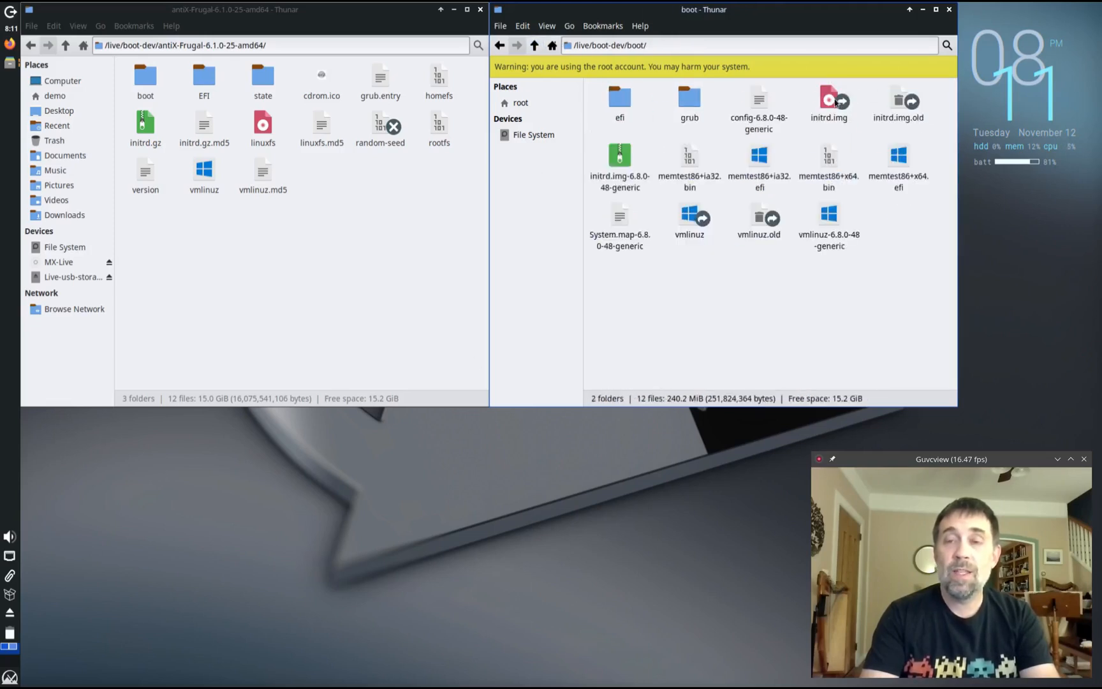
{"action": "double_click", "coordinate": [689, 102]}
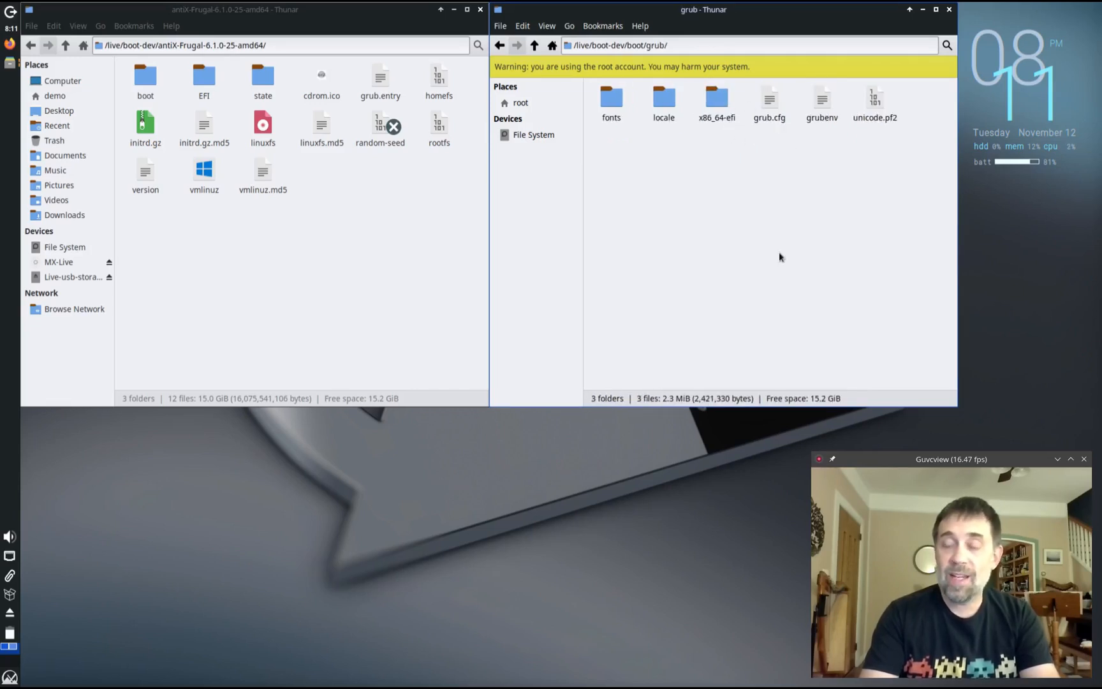
{"action": "left_click", "coordinate": [380, 78]}
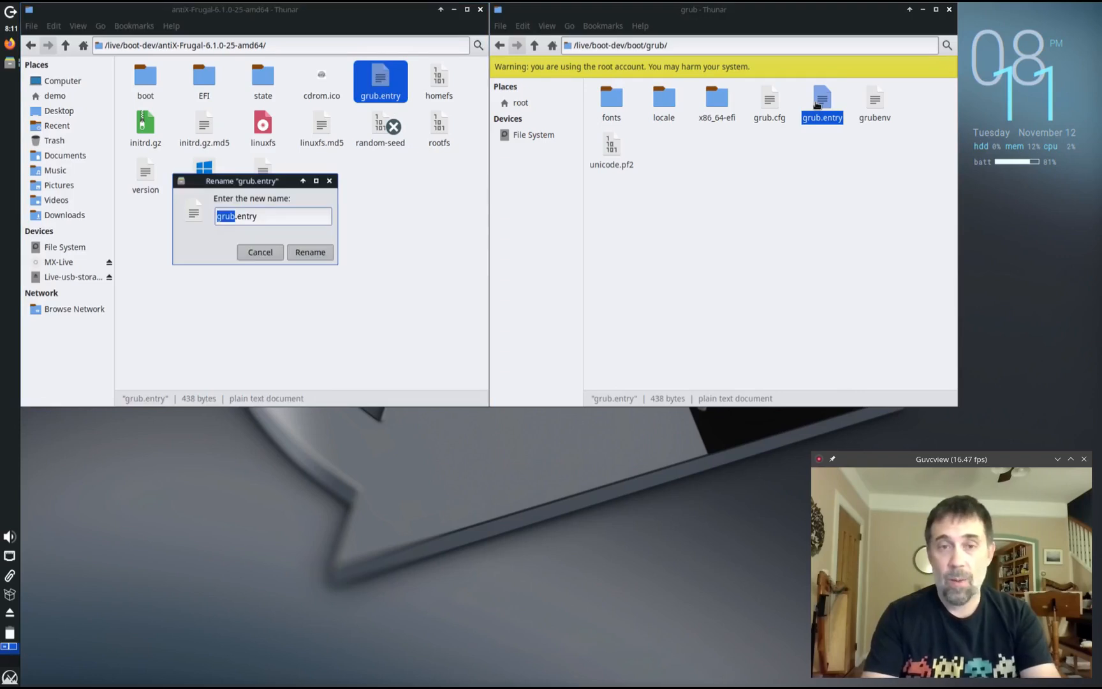
Abandon the partial 'custo' rename and check the copied grub.entry in boot/grub
{"action": "type", "text": "custom.cfgry"}
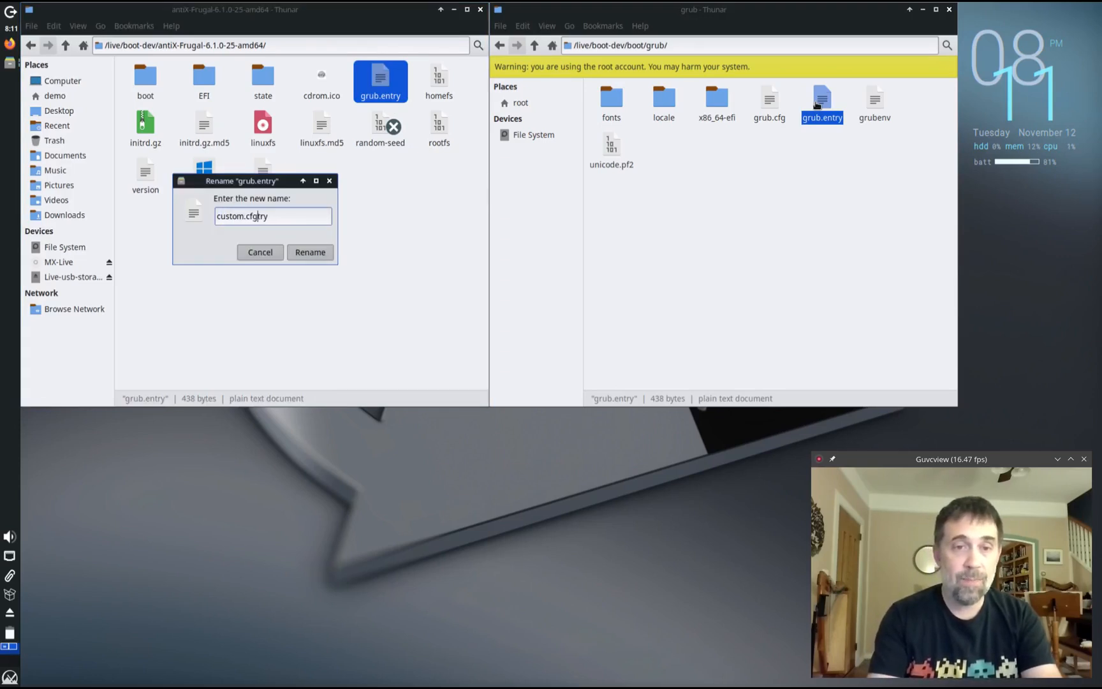
{"action": "left_click", "coordinate": [309, 251]}
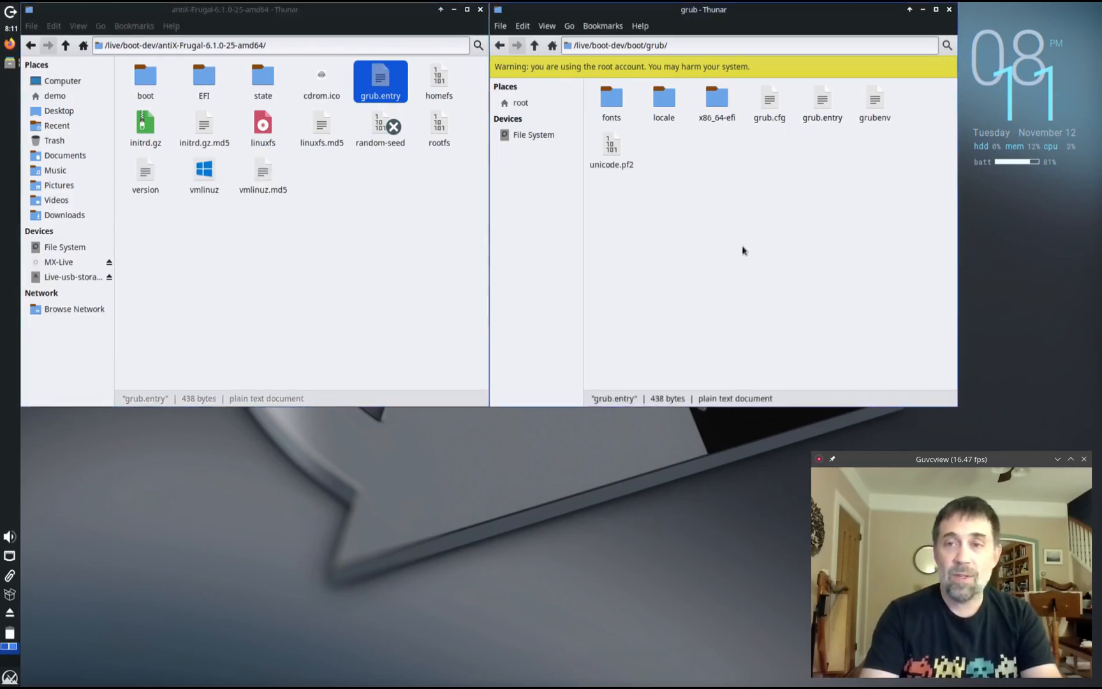
{"action": "double_click", "coordinate": [822, 101]}
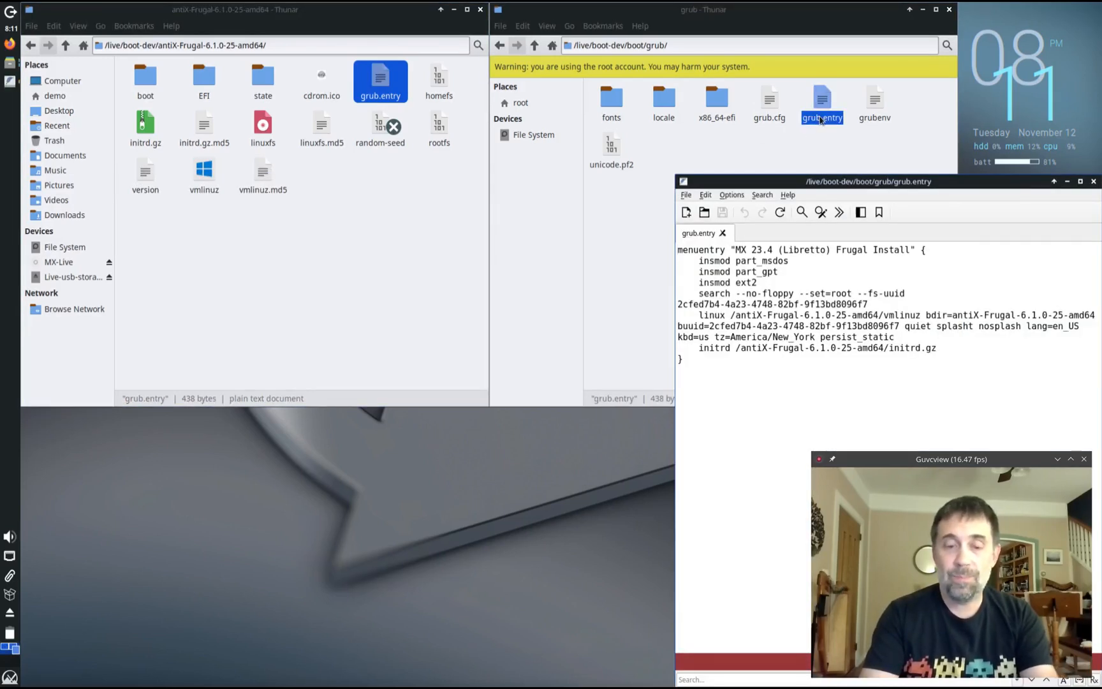
Rename the copied grub.entry to custom.cfg and close the root file manager
{"action": "right_click", "coordinate": [821, 102]}
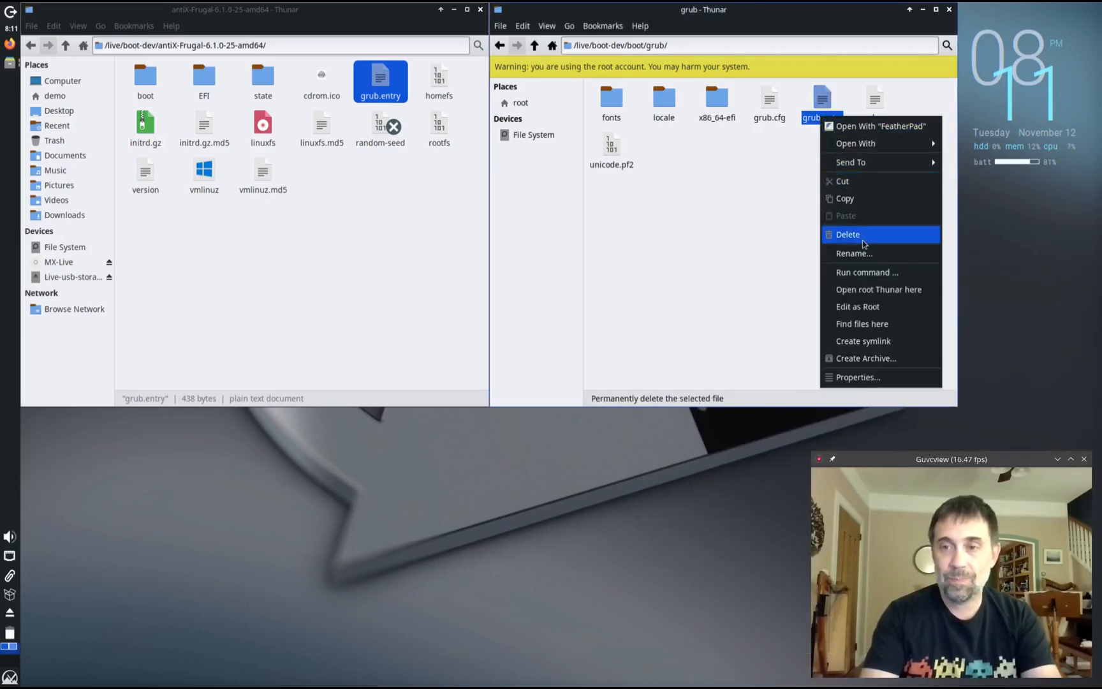
{"action": "left_click", "coordinate": [853, 253]}
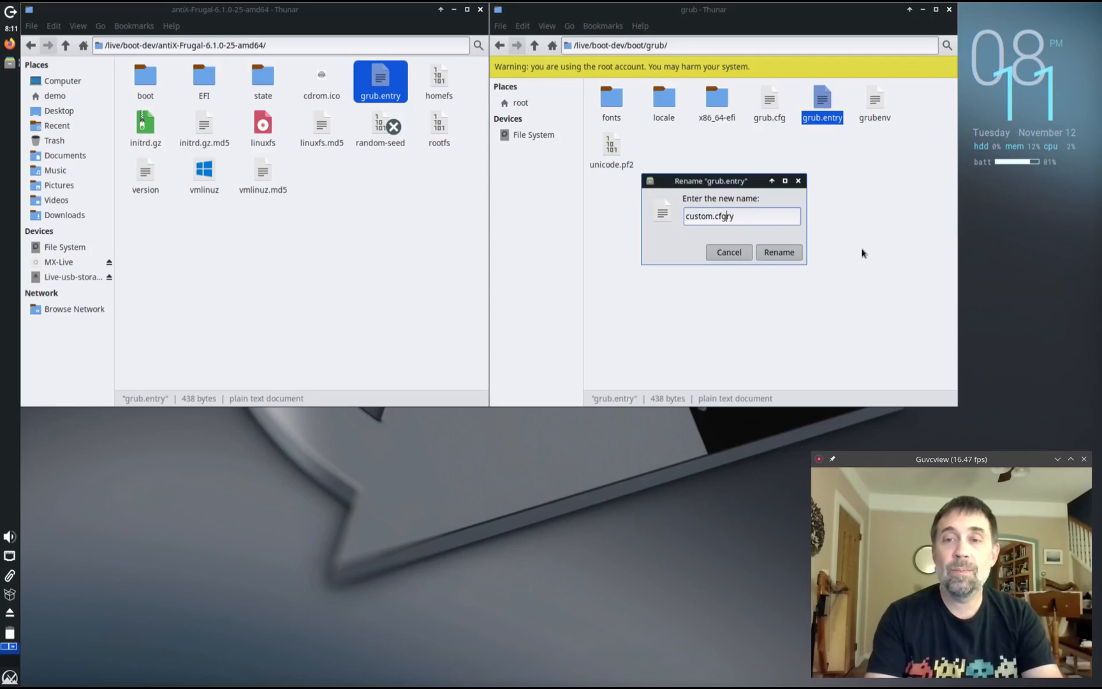
{"action": "left_click", "coordinate": [778, 253]}
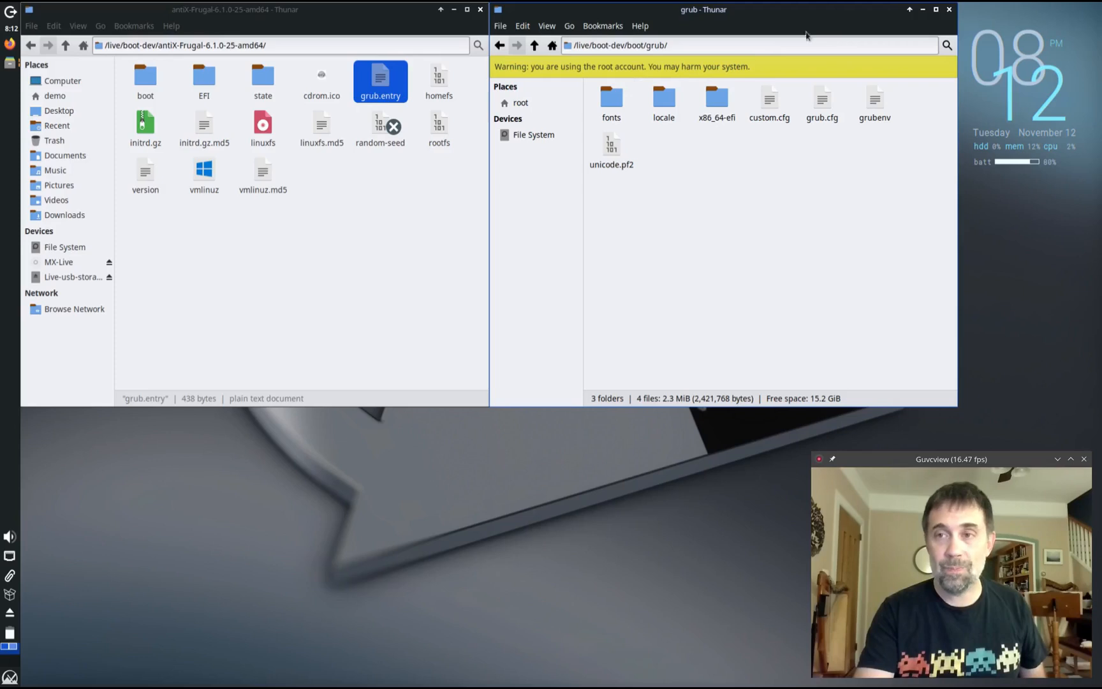
{"action": "left_click", "coordinate": [948, 9]}
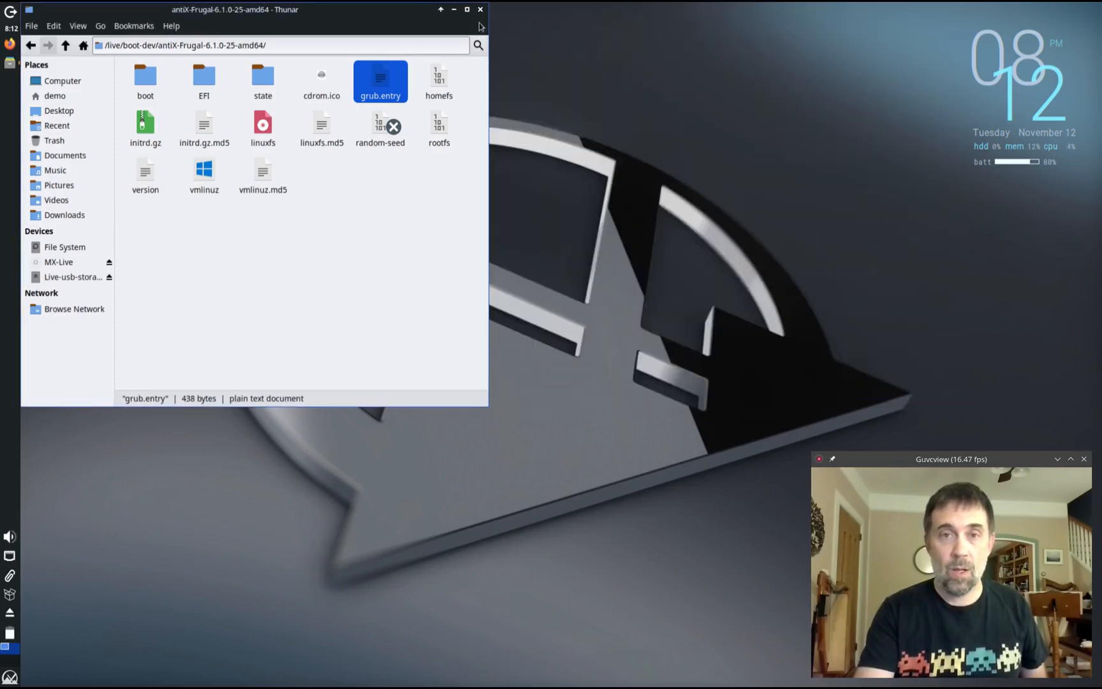
Close the remaining Thunar window and shut down the MX live session
{"action": "left_click", "coordinate": [479, 9]}
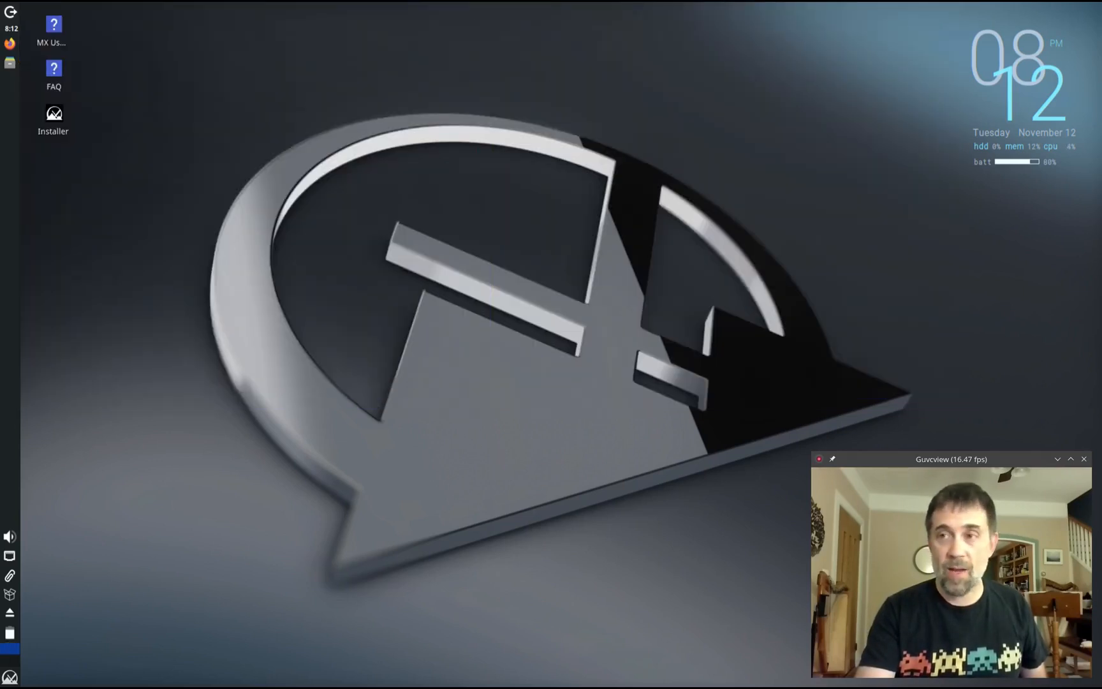
{"action": "left_click", "coordinate": [11, 676]}
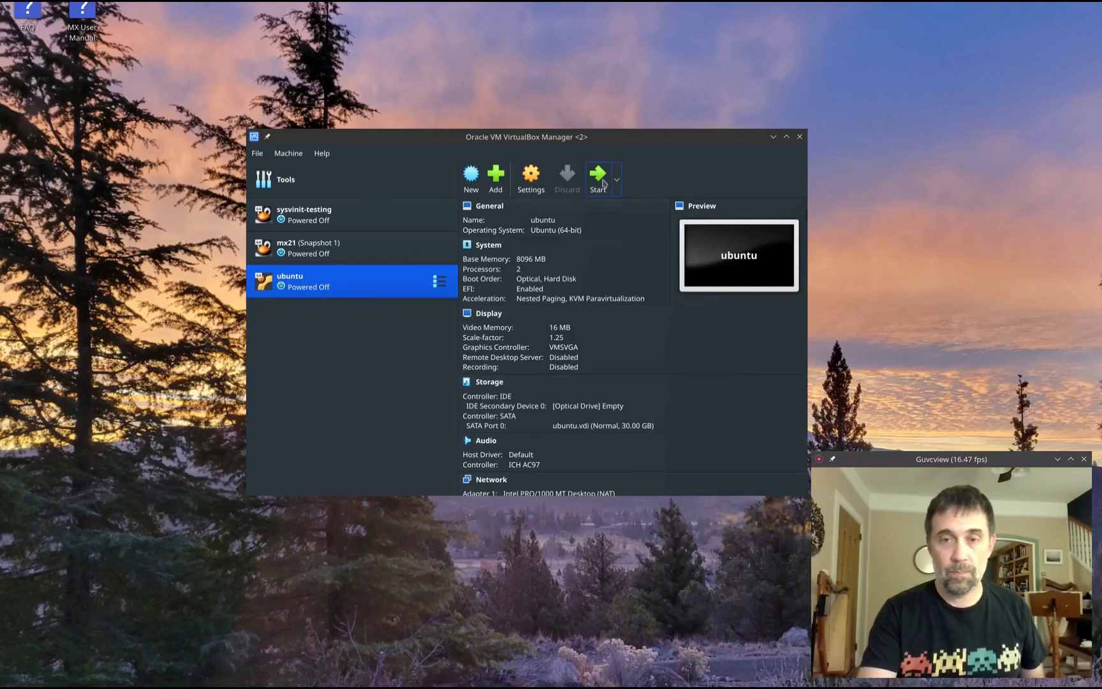
Start the ubuntu VM and highlight MX 23.4 (Libretto) Frugal Install in its GRUB menu
{"action": "left_click", "coordinate": [597, 177]}
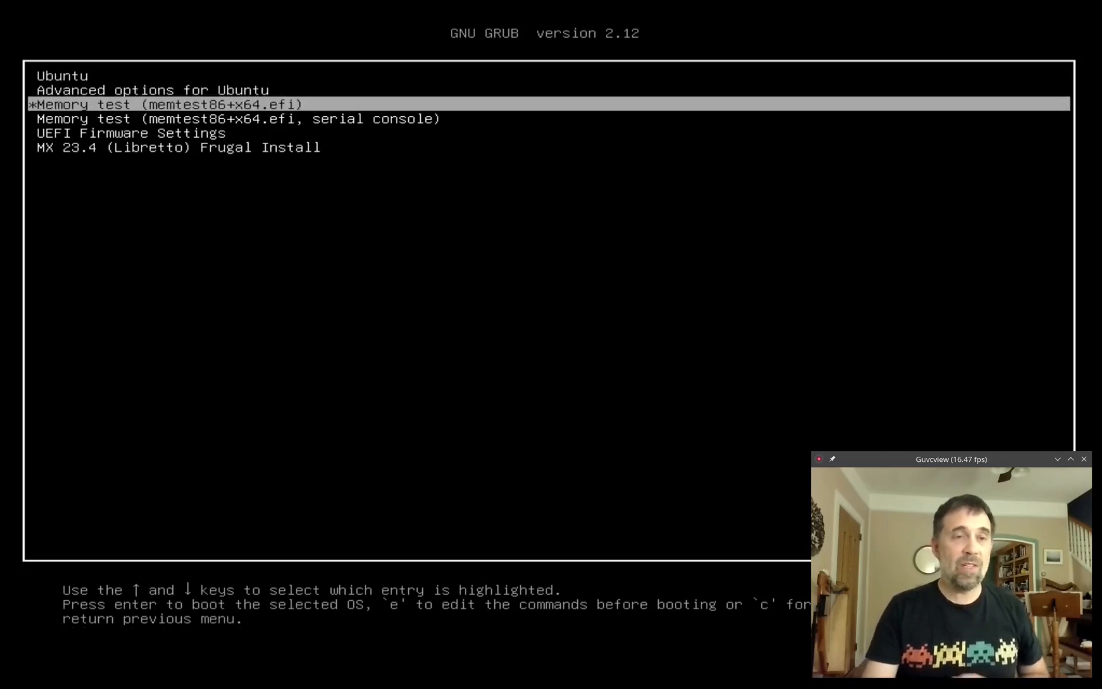
{"action": "key", "text": "Down"}
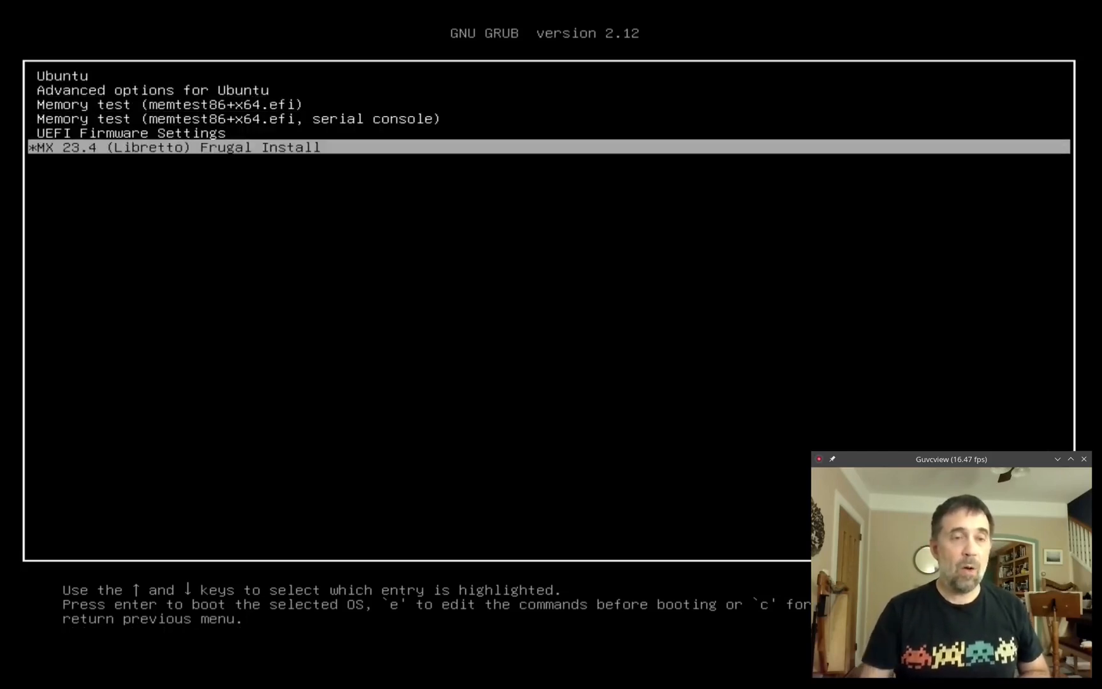